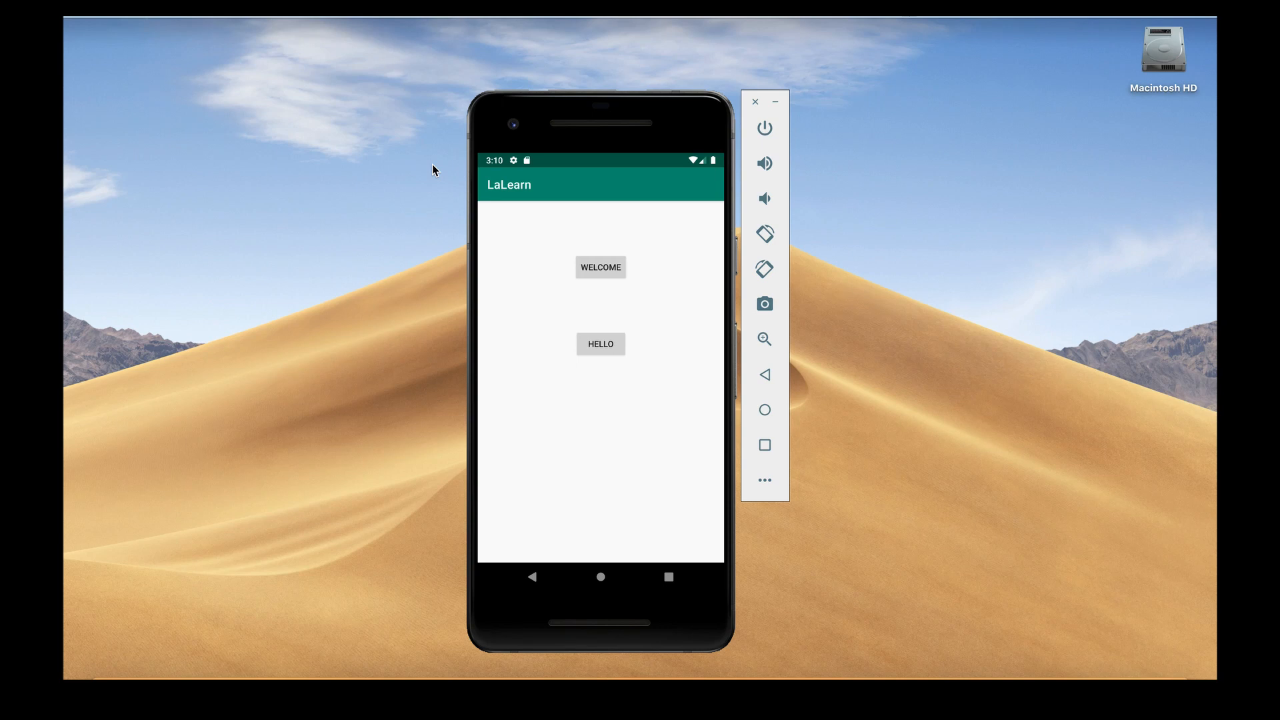
{"action": "mouse_move", "coordinate": [624, 271]}
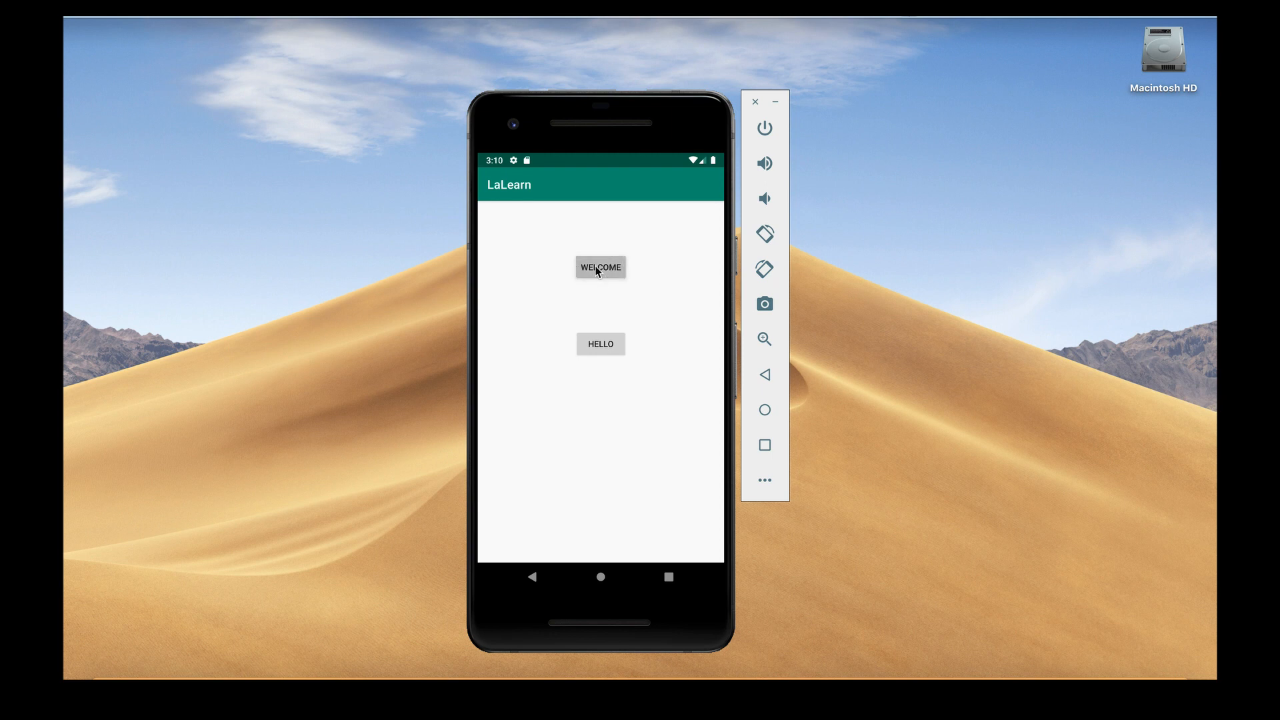
Tap WELCOME and HELLO in the running LaLearn app so each shows its toast
{"action": "left_click", "coordinate": [600, 266]}
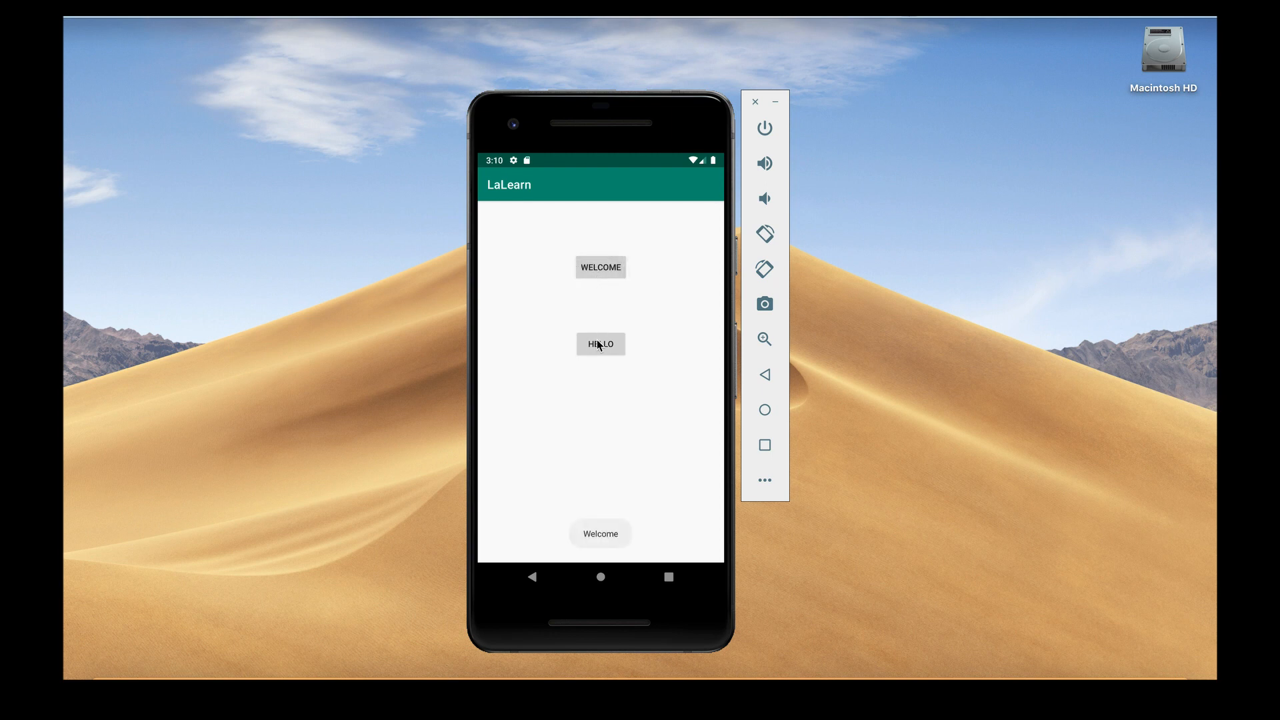
{"action": "left_click", "coordinate": [600, 344]}
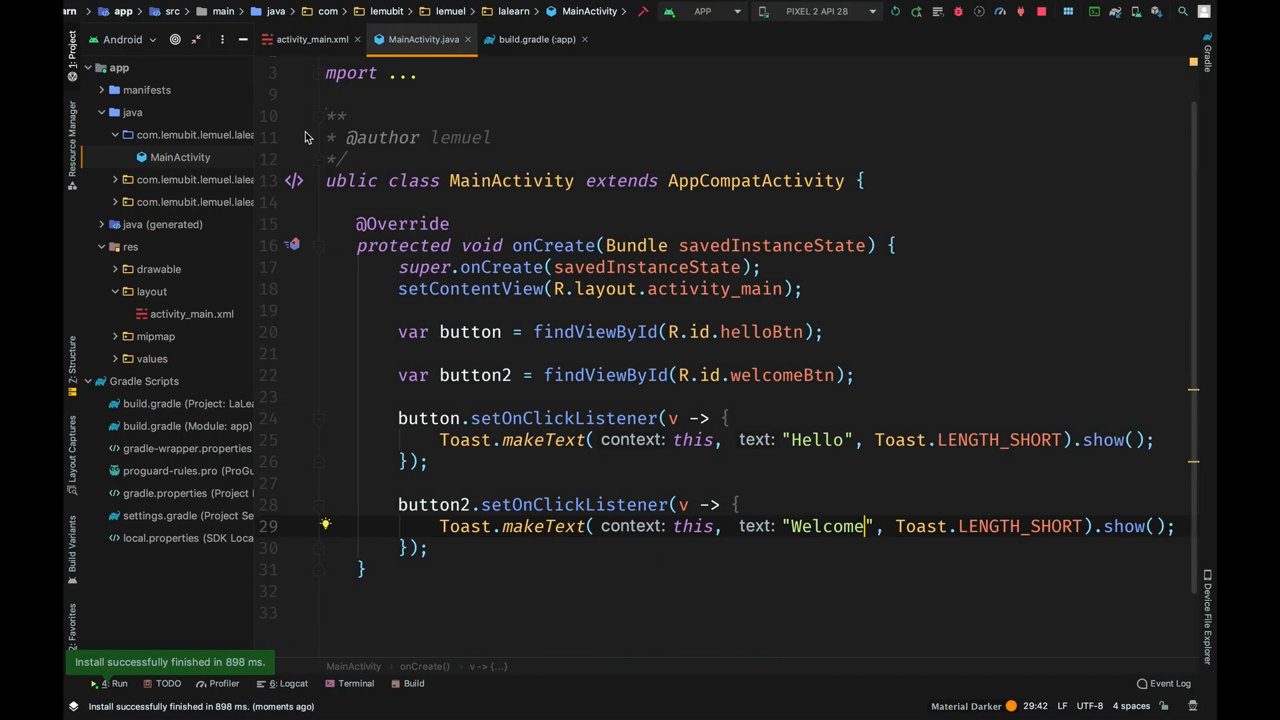
{"action": "left_click", "coordinate": [311, 39]}
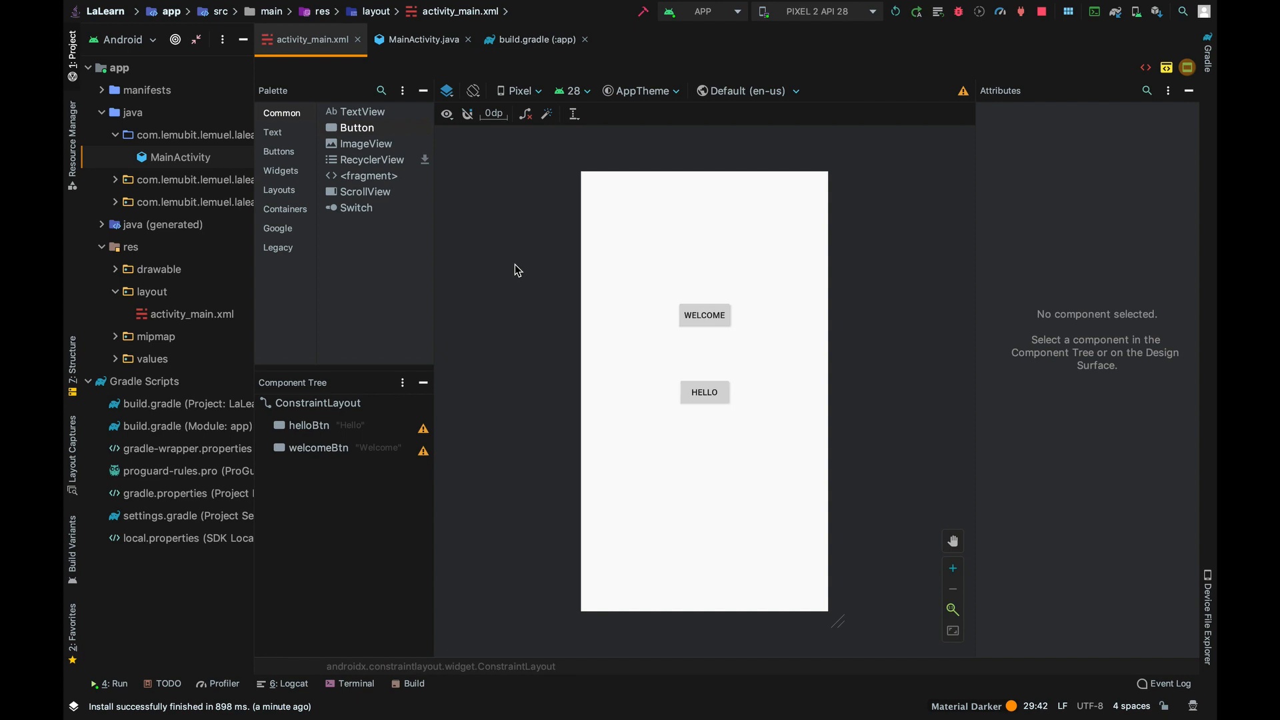
{"action": "left_click", "coordinate": [704, 314]}
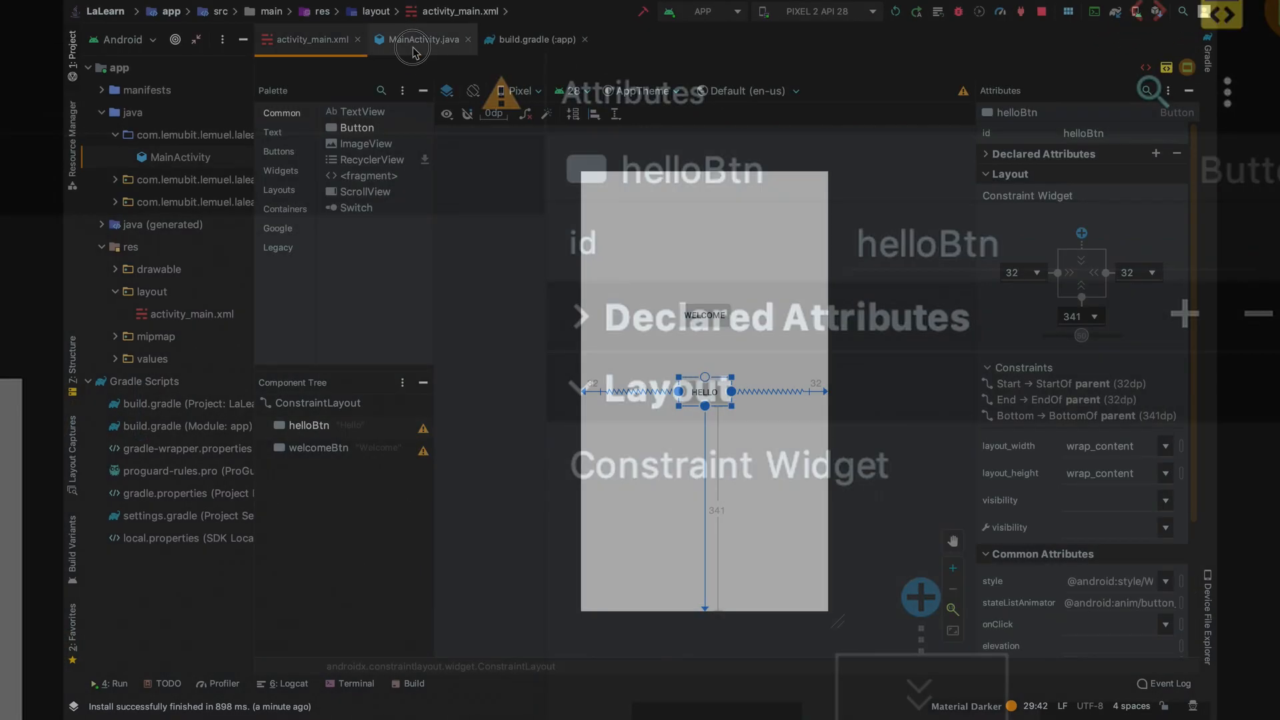
{"action": "left_click", "coordinate": [420, 39]}
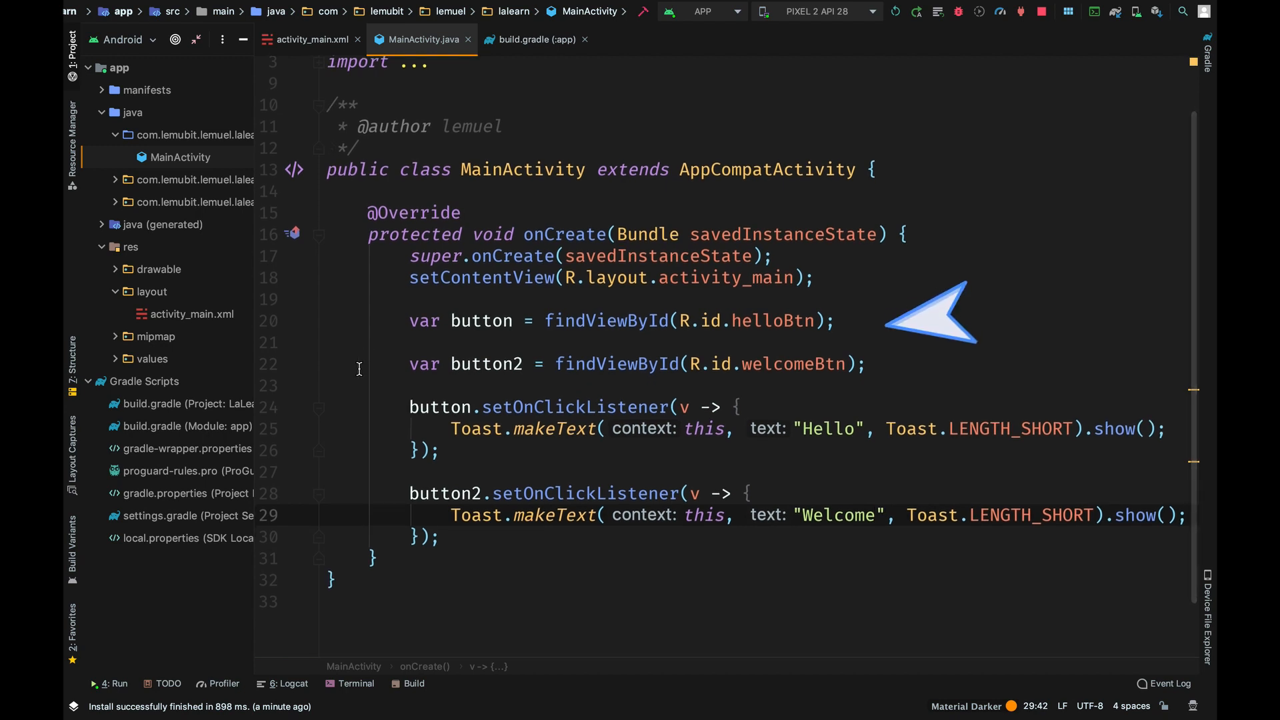
{"action": "mouse_move", "coordinate": [931, 355]}
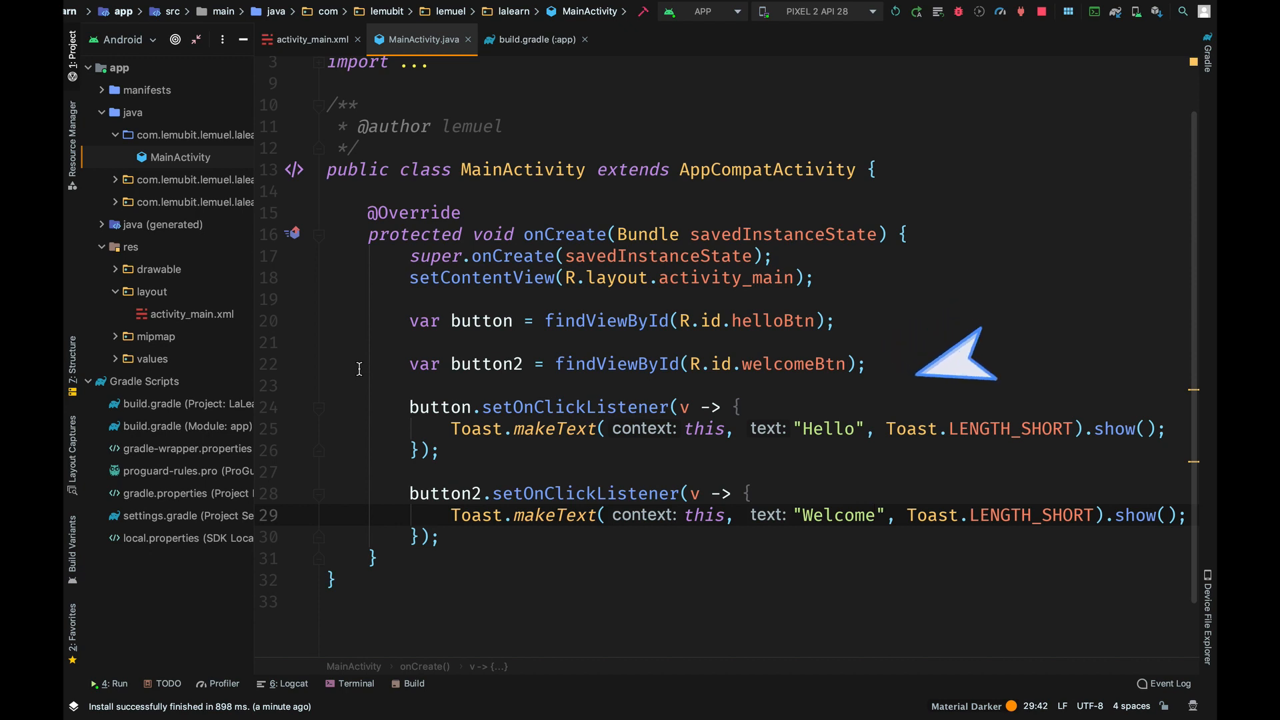
{"action": "mouse_move", "coordinate": [984, 372]}
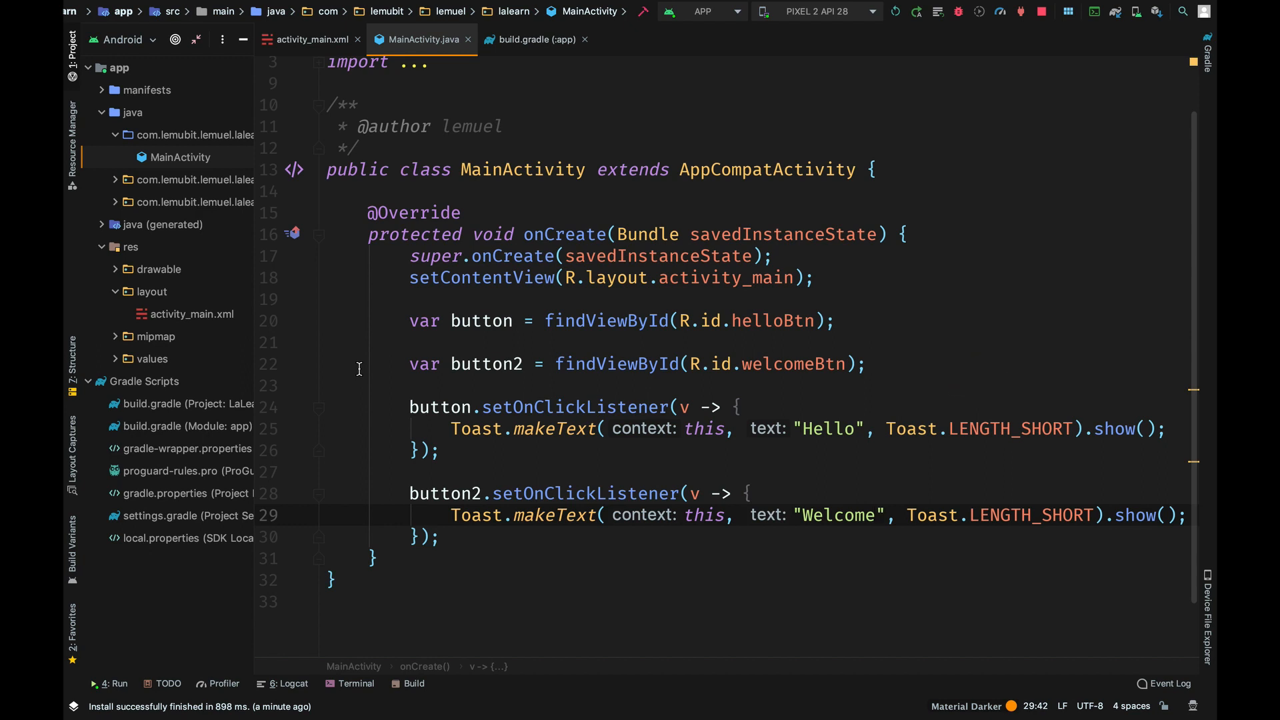
{"action": "mouse_move", "coordinate": [358, 368]}
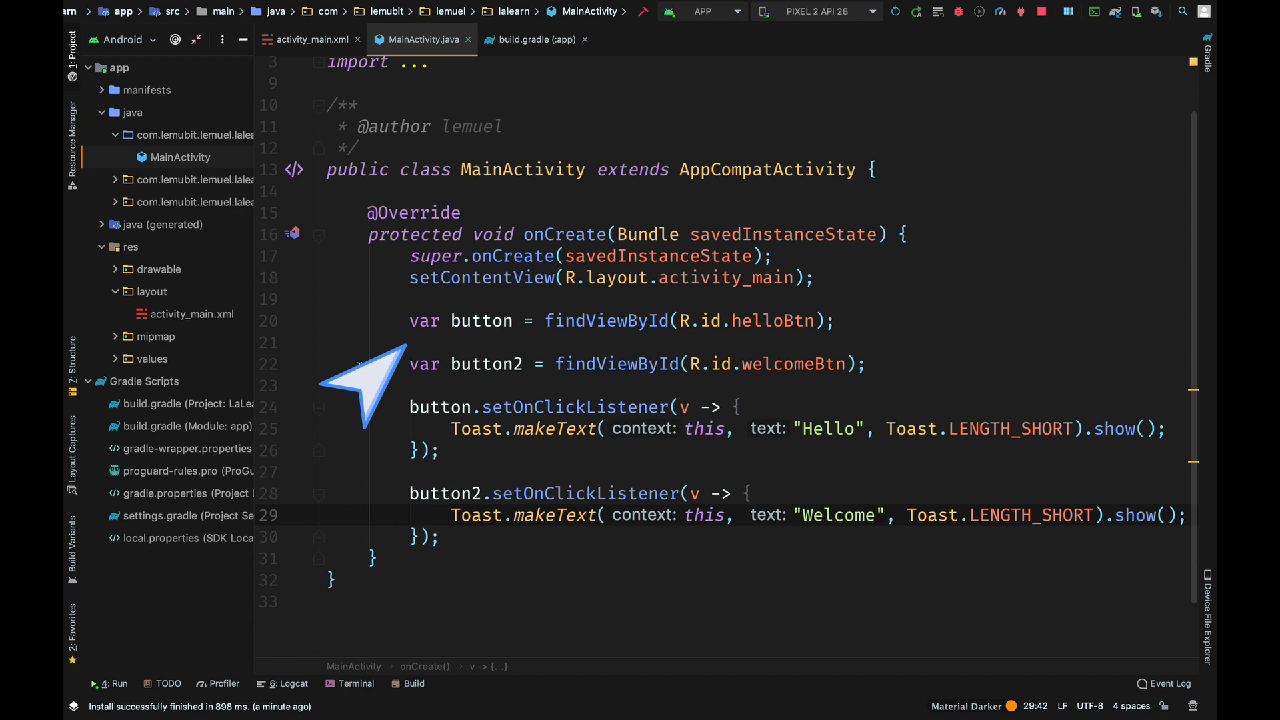
{"action": "mouse_move", "coordinate": [359, 392]}
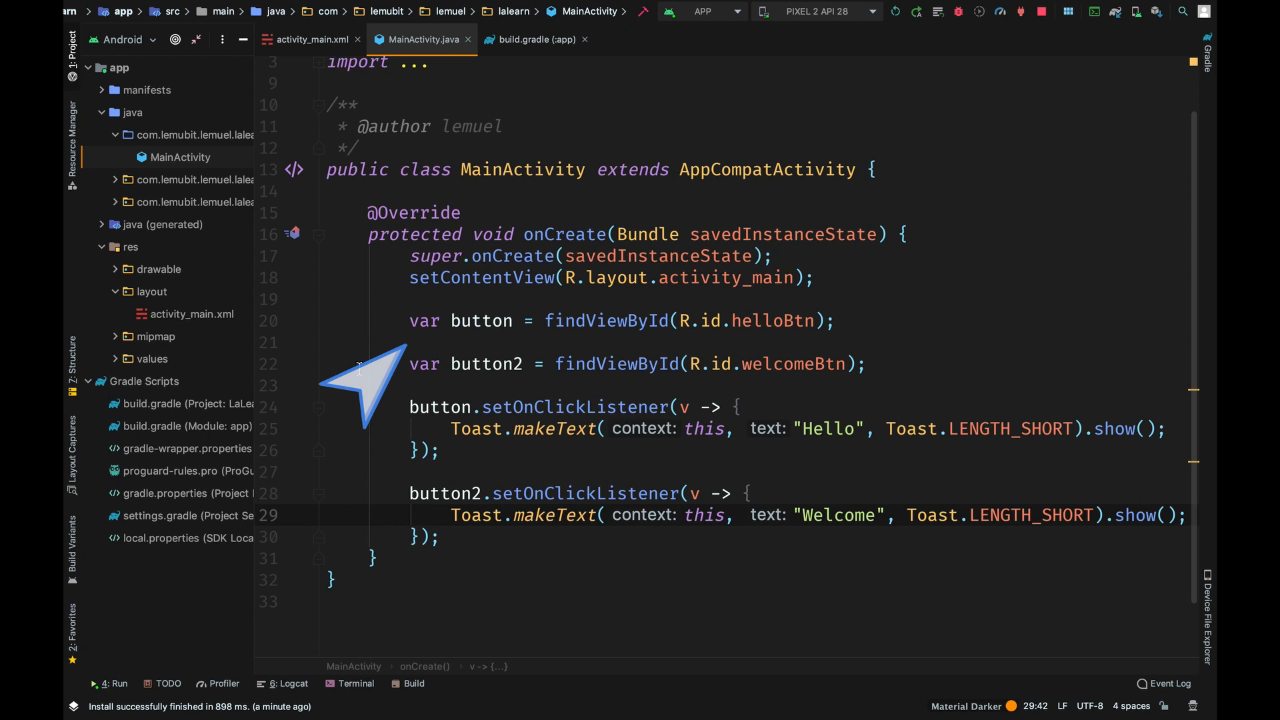
{"action": "mouse_move", "coordinate": [359, 369]}
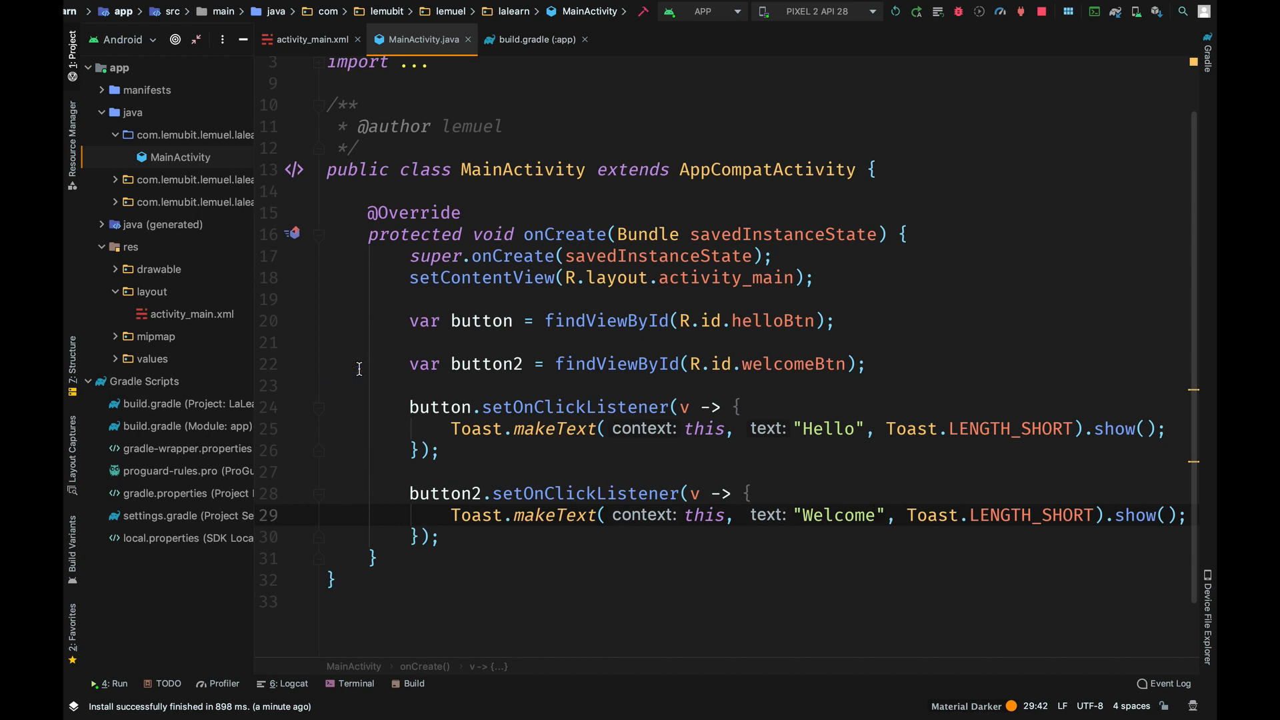
{"action": "scroll", "scroll_direction": "up", "scroll_amount": 3}
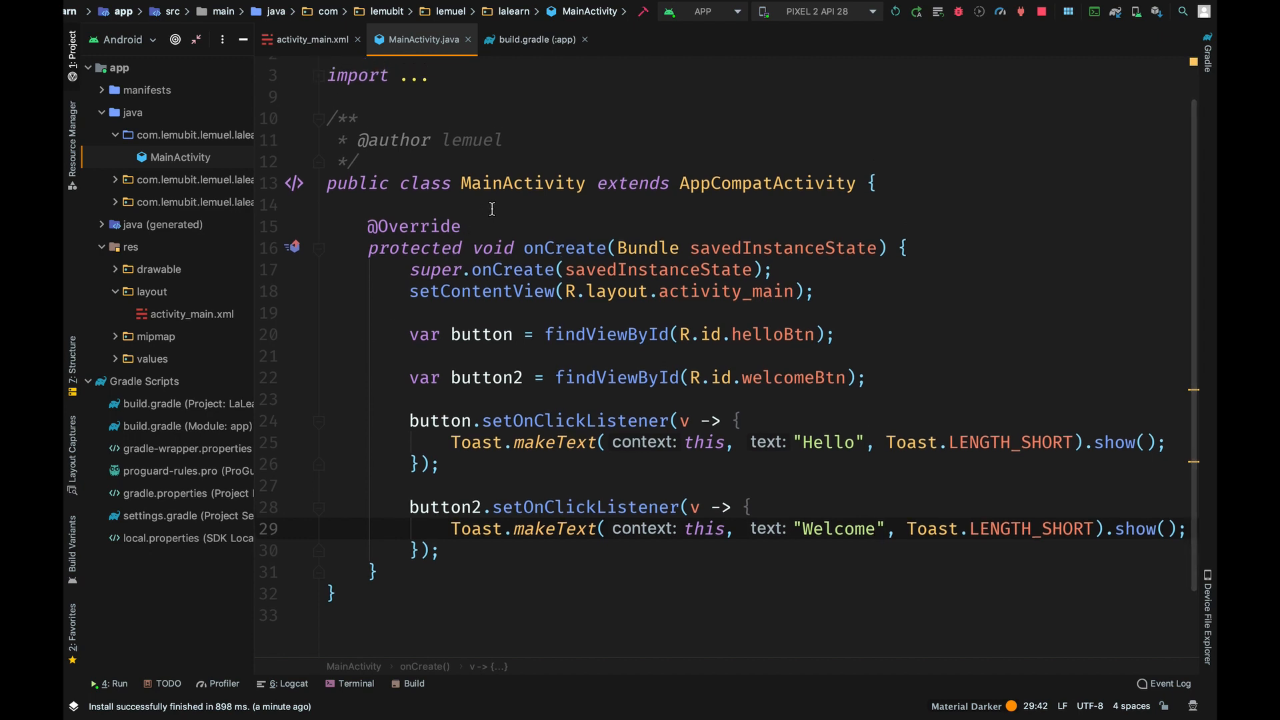
Add viewBinding { enabled = true } inside android { } in build.gradle (app) and sync Gradle
{"action": "left_click", "coordinate": [535, 38]}
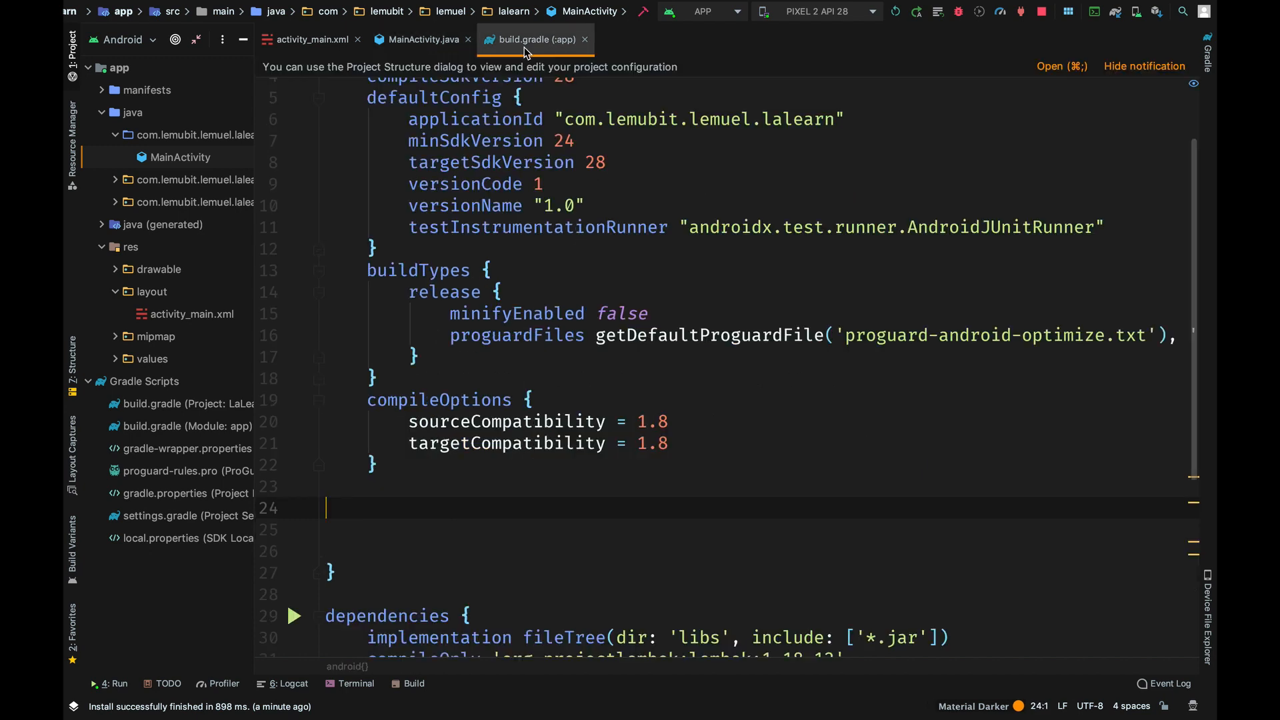
{"action": "scroll", "scroll_direction": "up", "scroll_amount": 3}
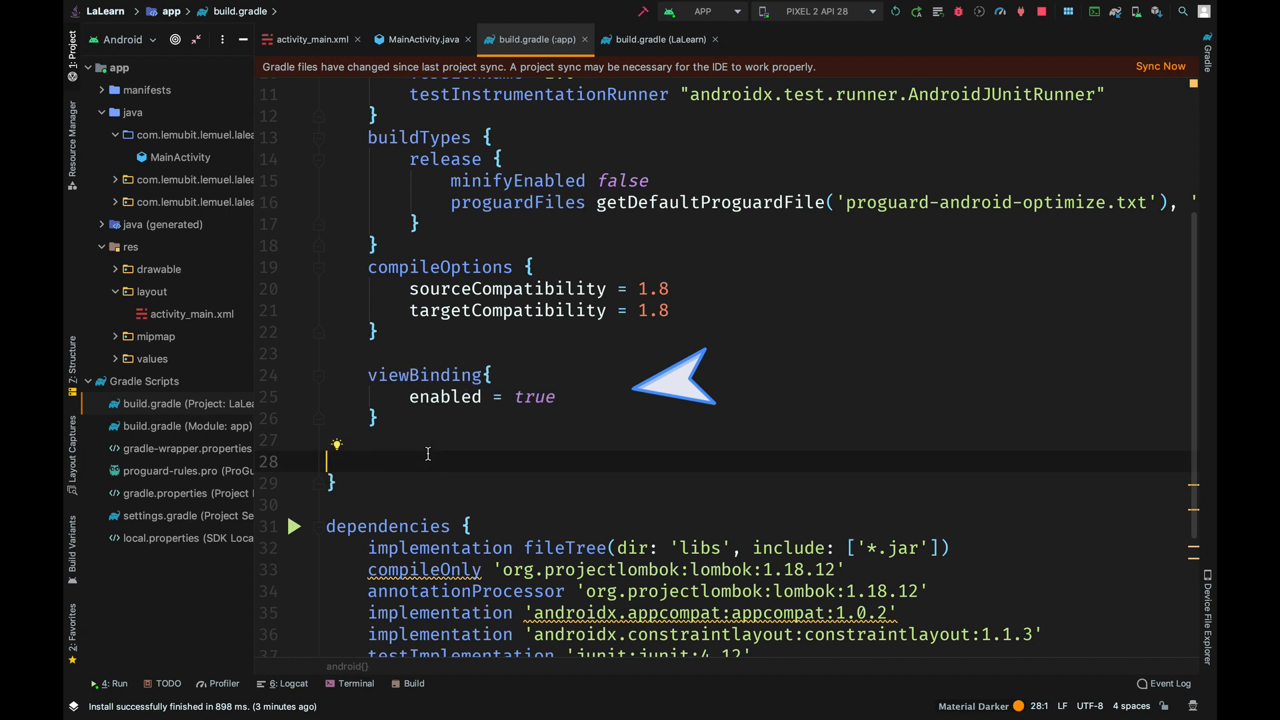
{"action": "scroll", "scroll_direction": "up", "scroll_amount": 3}
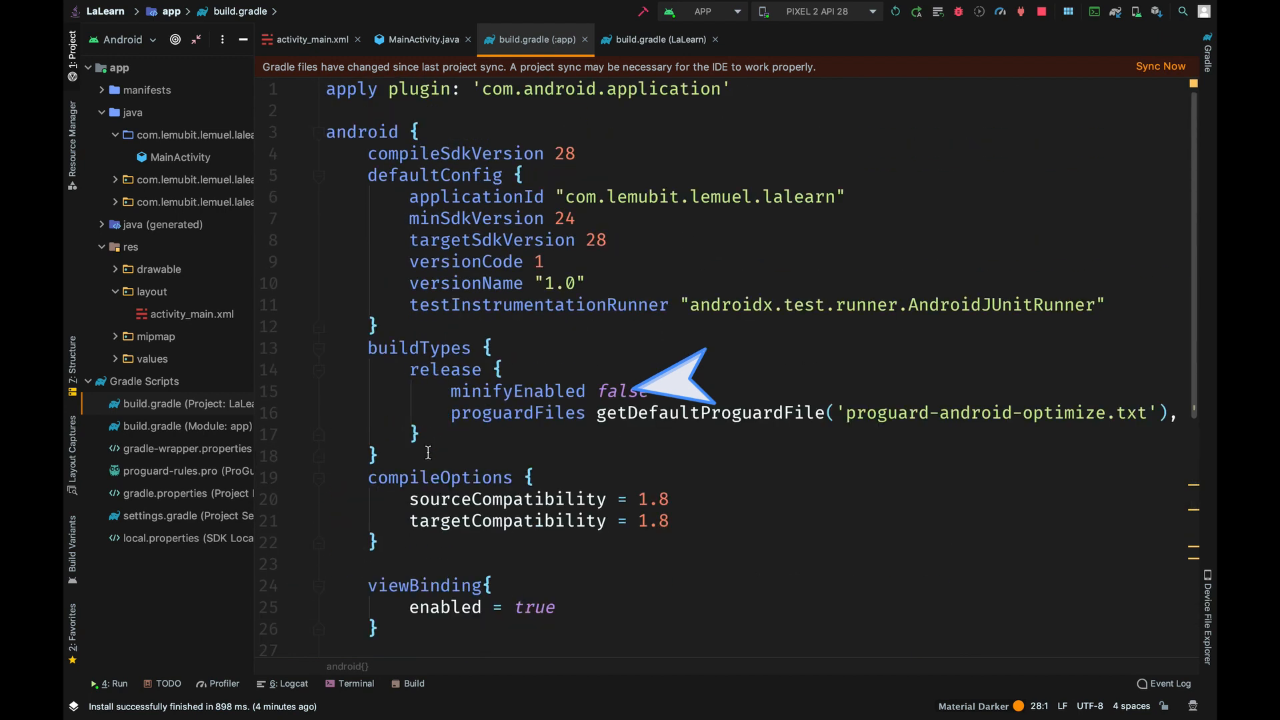
{"action": "left_click", "coordinate": [1159, 66]}
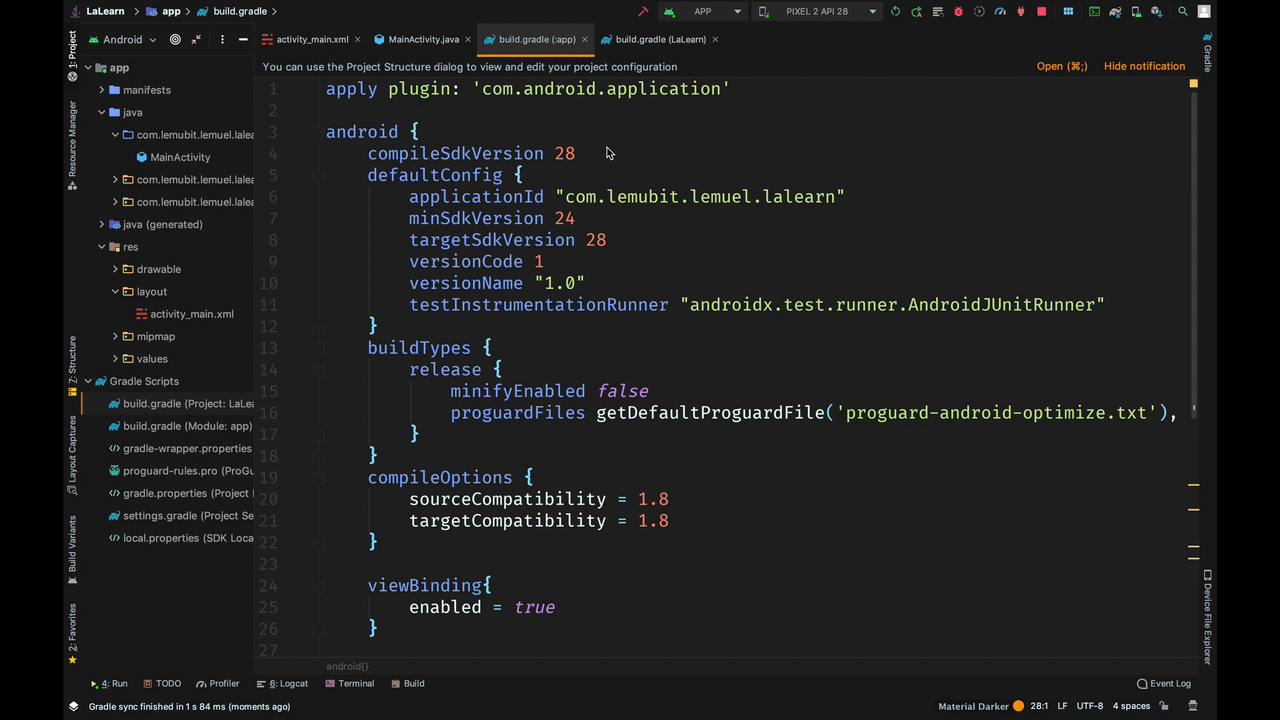
In MainActivity onCreate, declare var binding = ActivityMainBinding.inflate(...)
{"action": "left_click", "coordinate": [421, 38]}
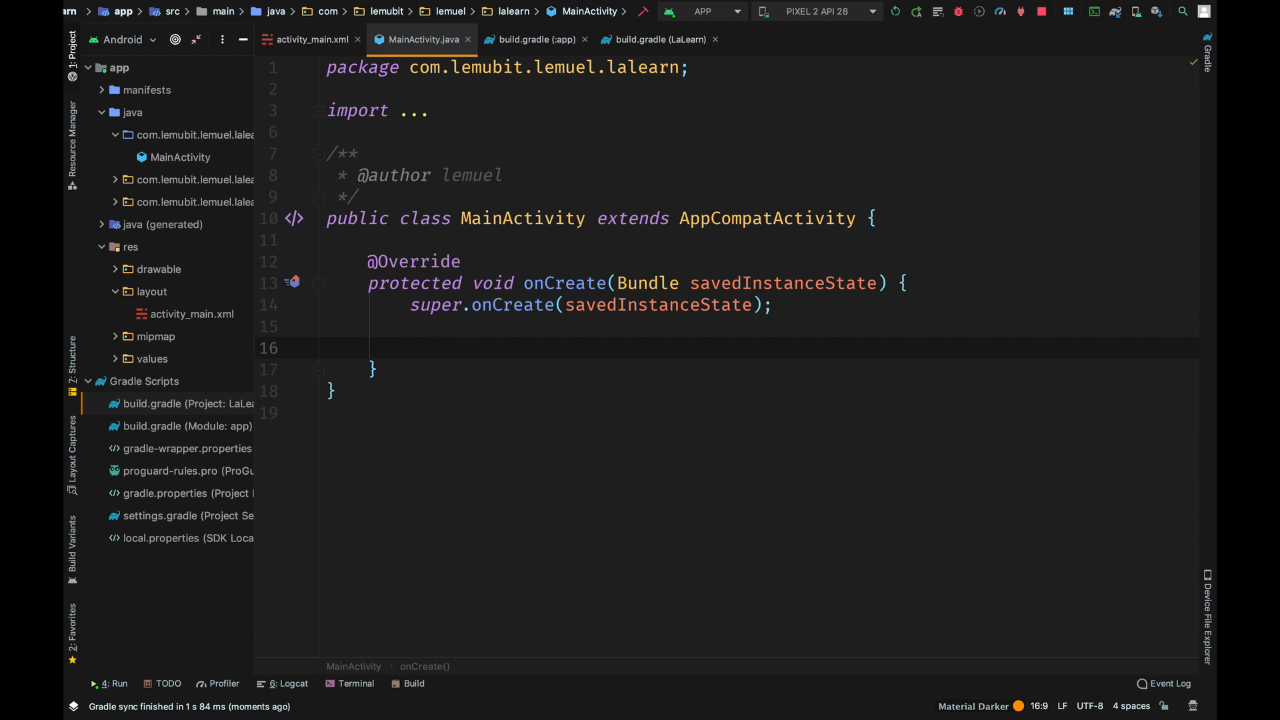
{"action": "mouse_move", "coordinate": [432, 354]}
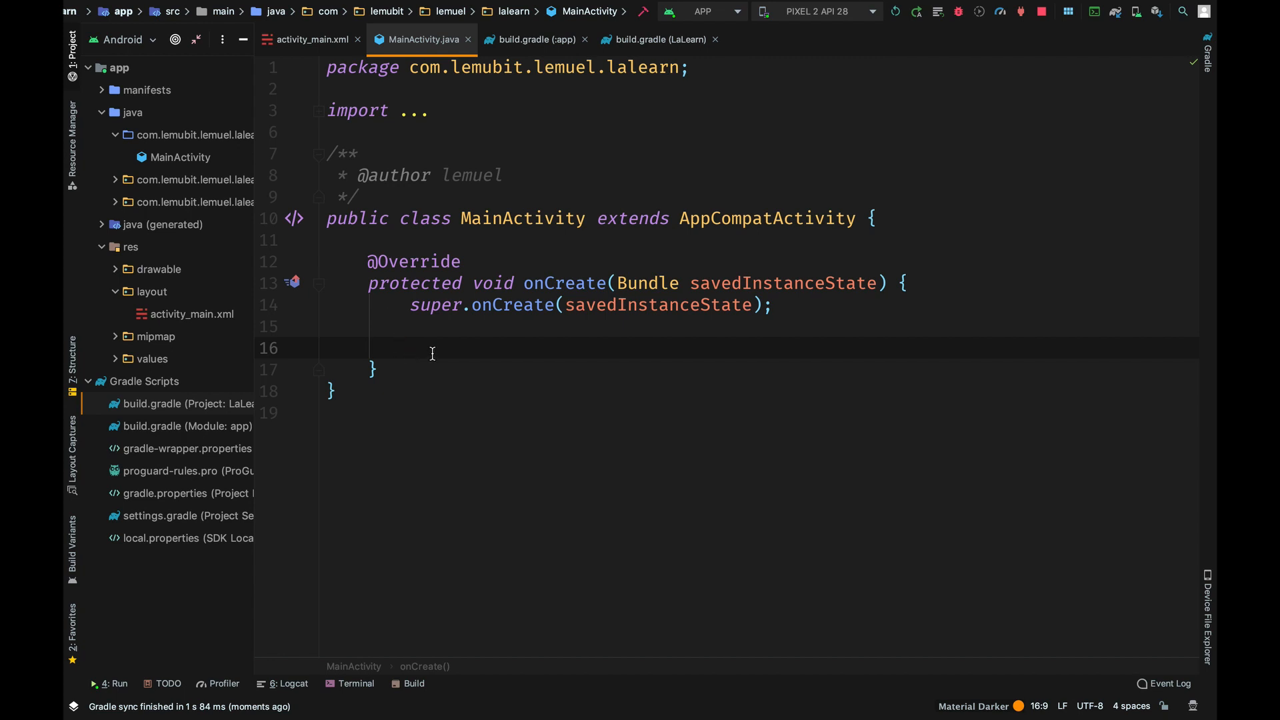
{"action": "type", "text": "var"}
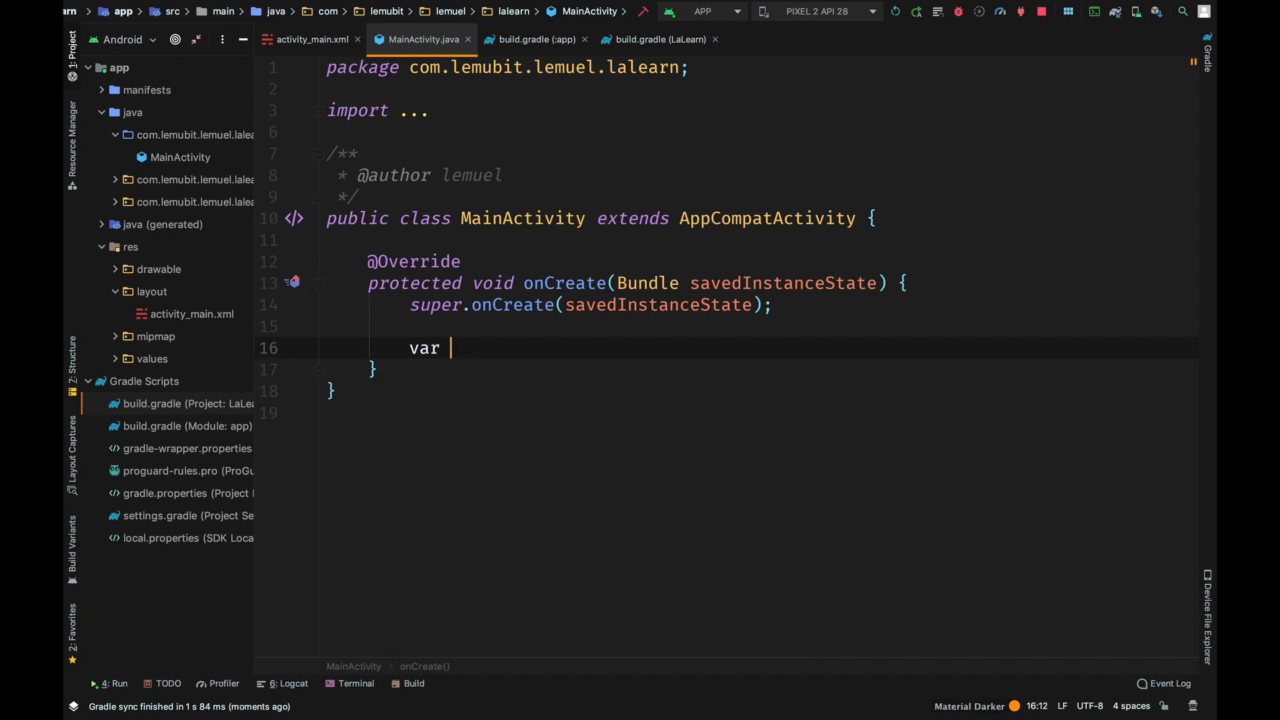
{"action": "type", "text": "binding = ActivityMainBinding"}
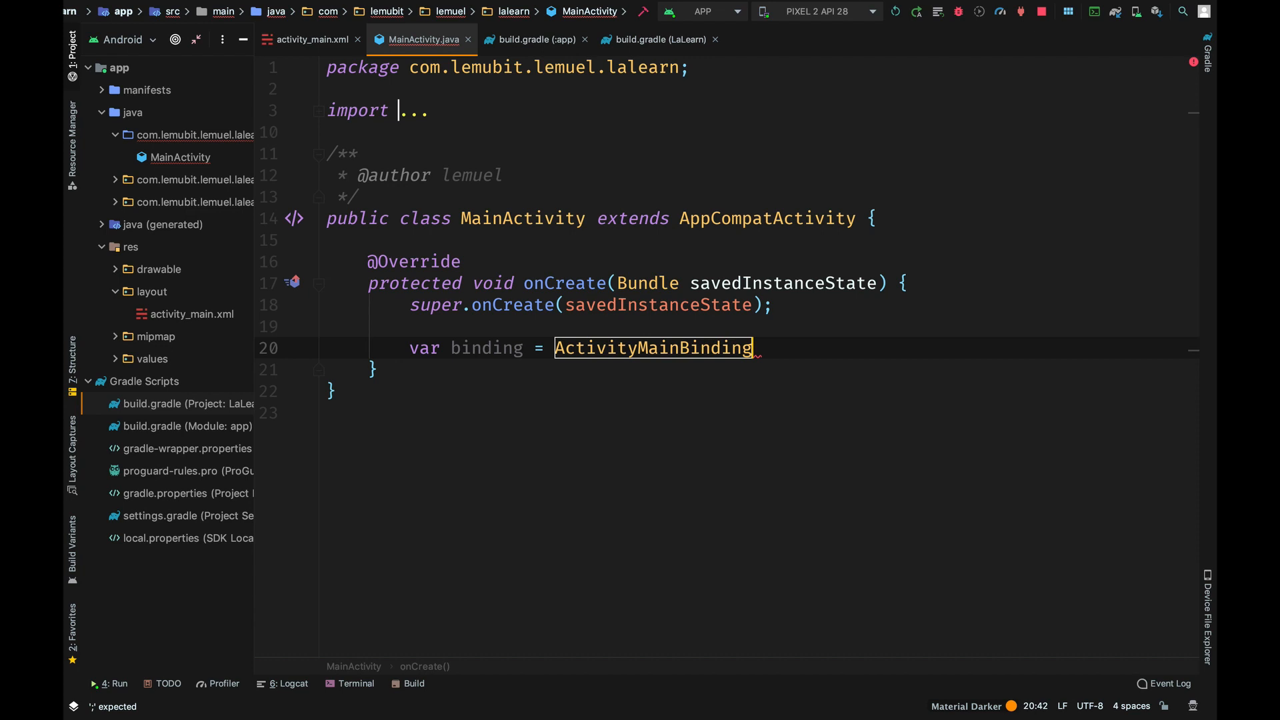
{"action": "type", "text": ".inflate(getLayoutInflater());"}
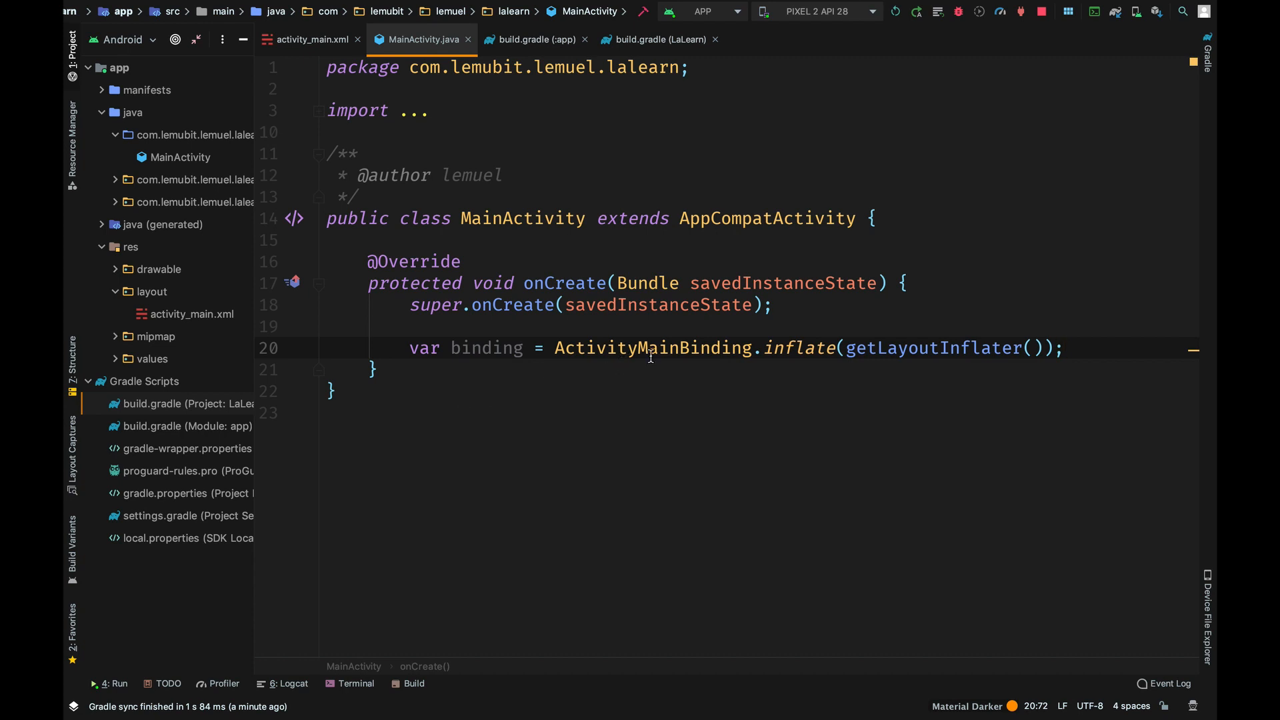
{"action": "mouse_move", "coordinate": [650, 366]}
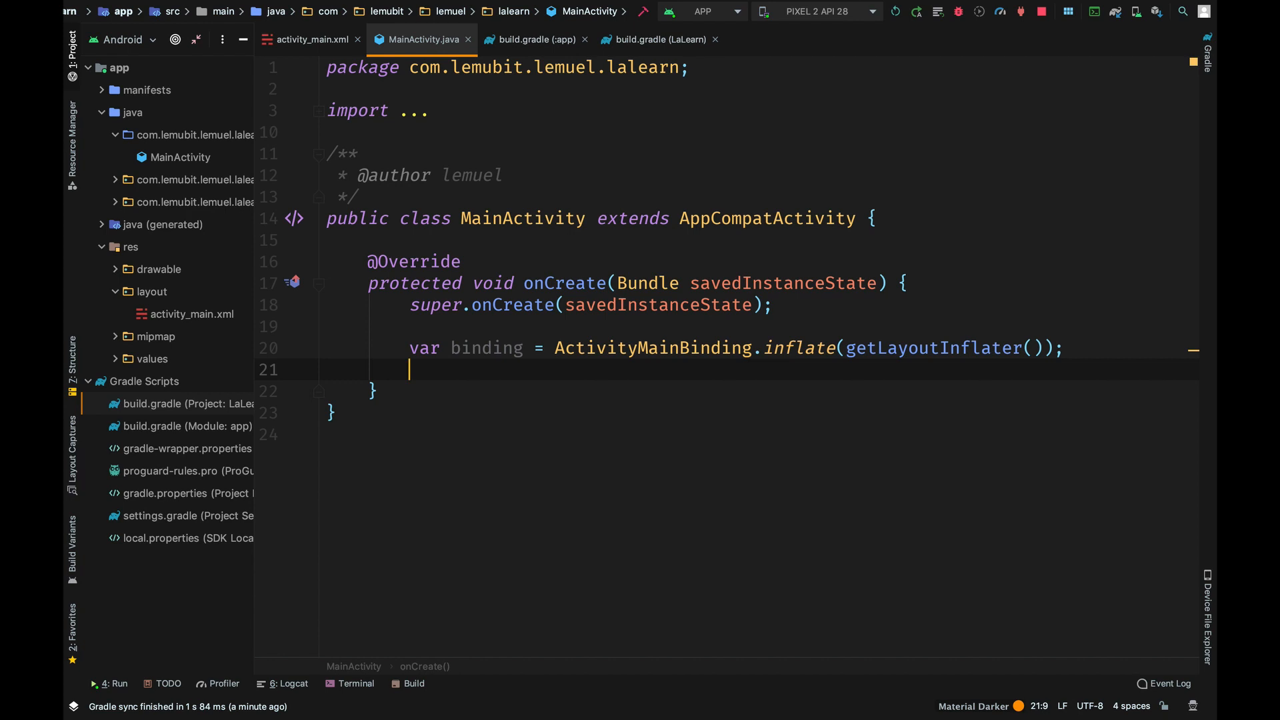
Declare var viewRoot = binding.getRoot() and pass it to setContentView
{"action": "type", "text": "var view"}
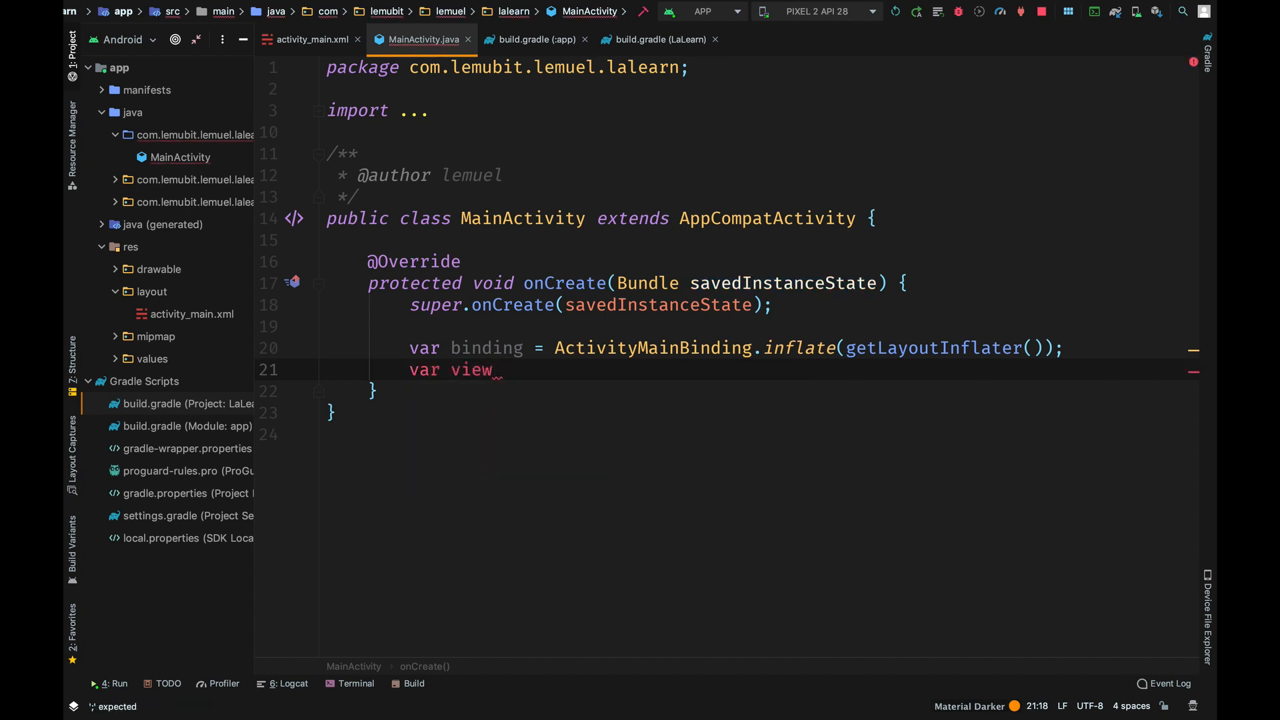
{"action": "double_click", "coordinate": [471, 370]}
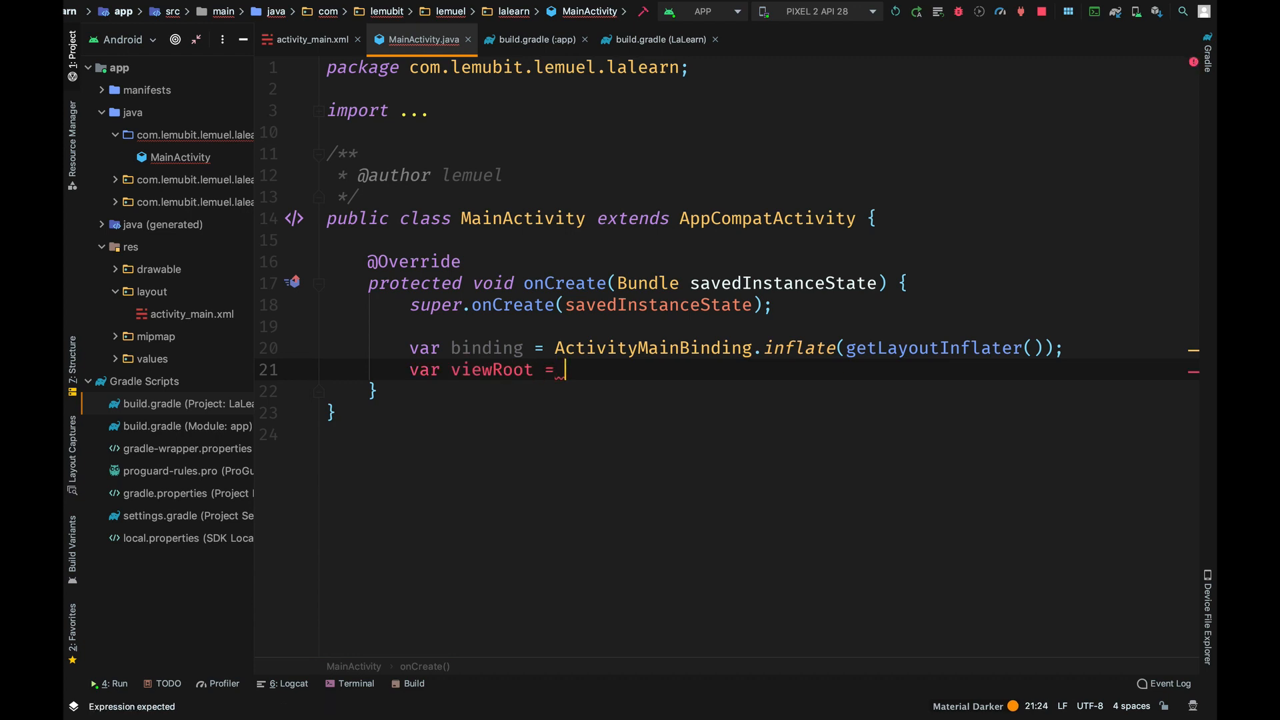
{"action": "type", "text": "binding.getRoot();"}
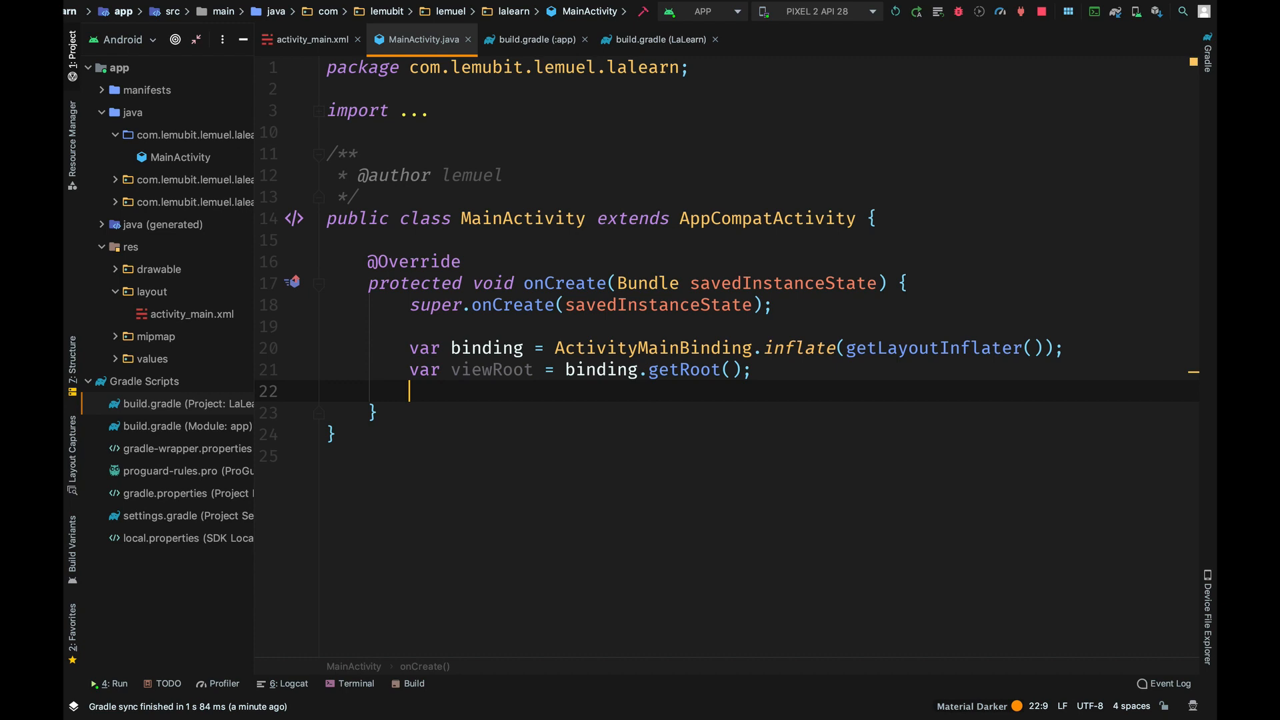
{"action": "type", "text": "setContentView(viewRoot);"}
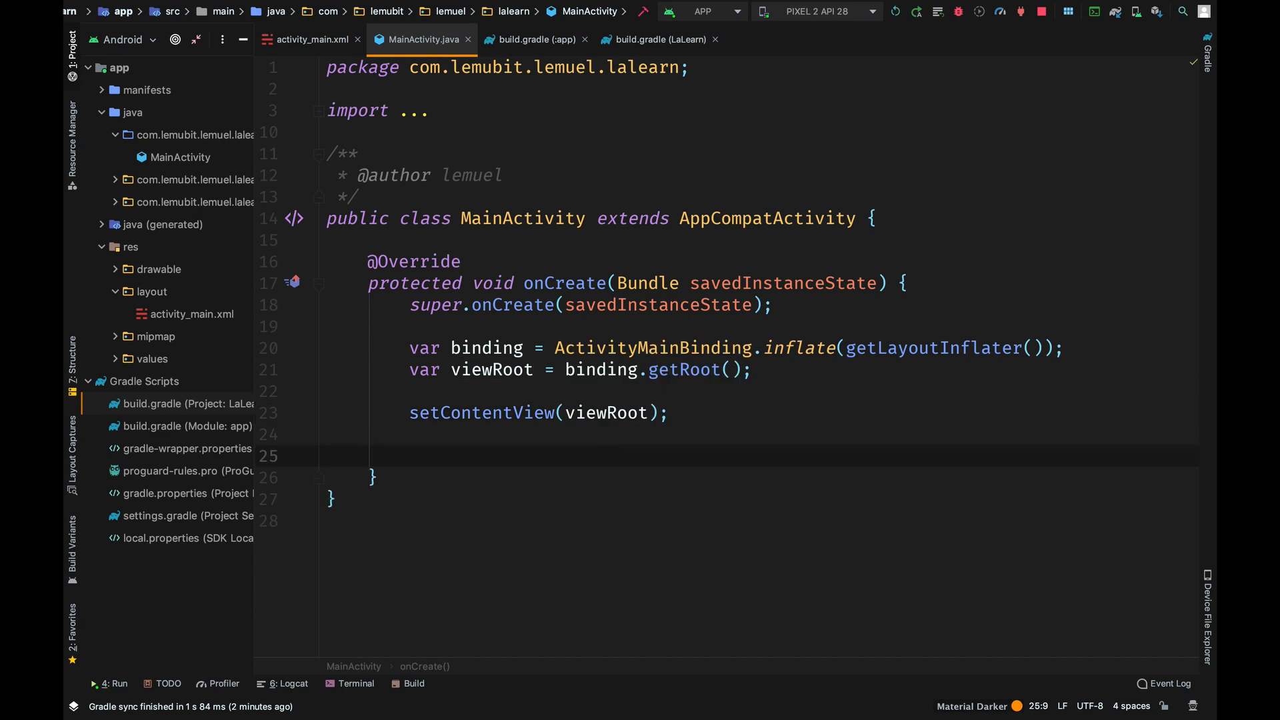
Give binding.helloBtn and binding.welcomeBtn click listeners that show toasts
{"action": "type", "text": "binding.helloBtn.setOnClickListener();"}
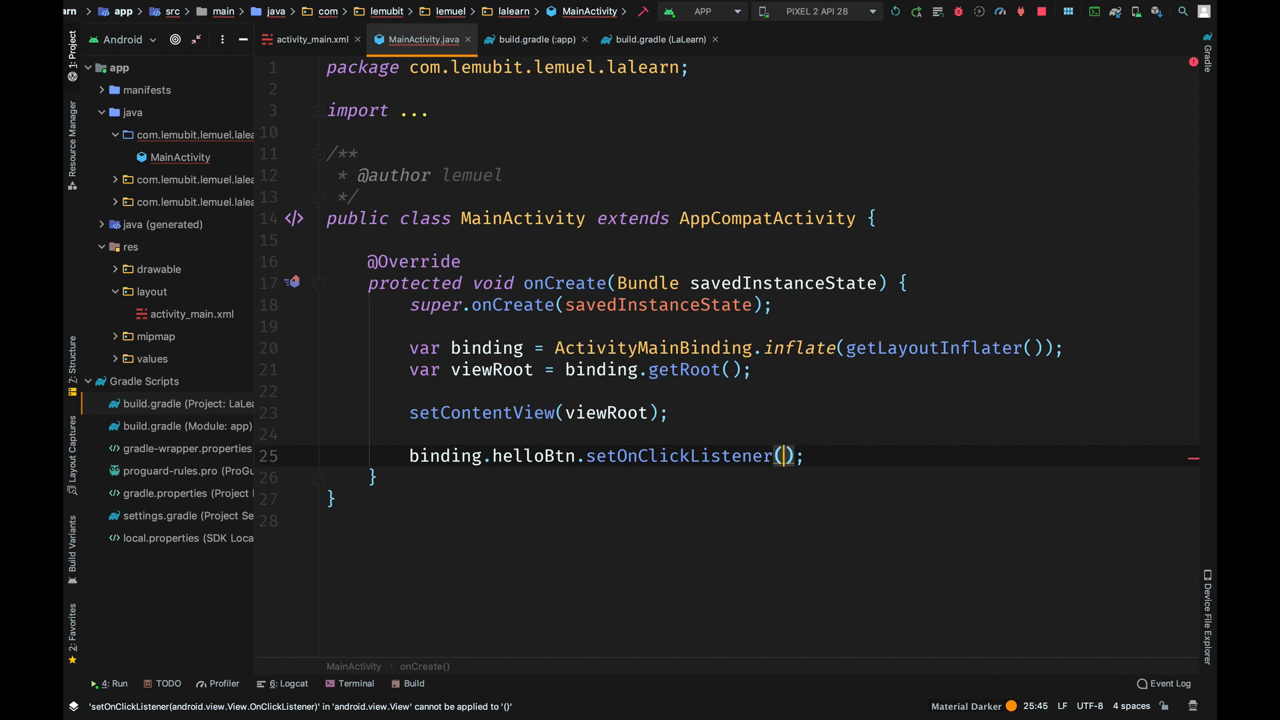
{"action": "type", "text": "v -> {"}
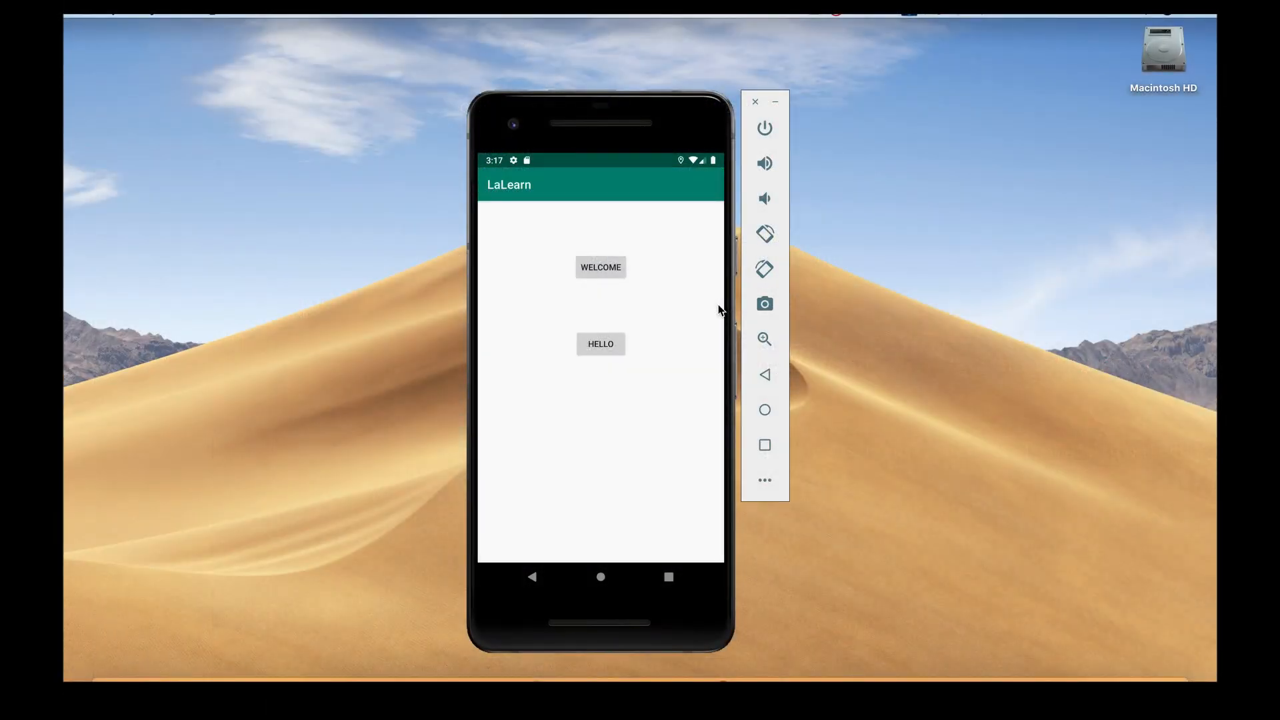
Tap WELCOME and HELLO in the rebuilt app to confirm the toasts still appear
{"action": "left_click", "coordinate": [600, 267]}
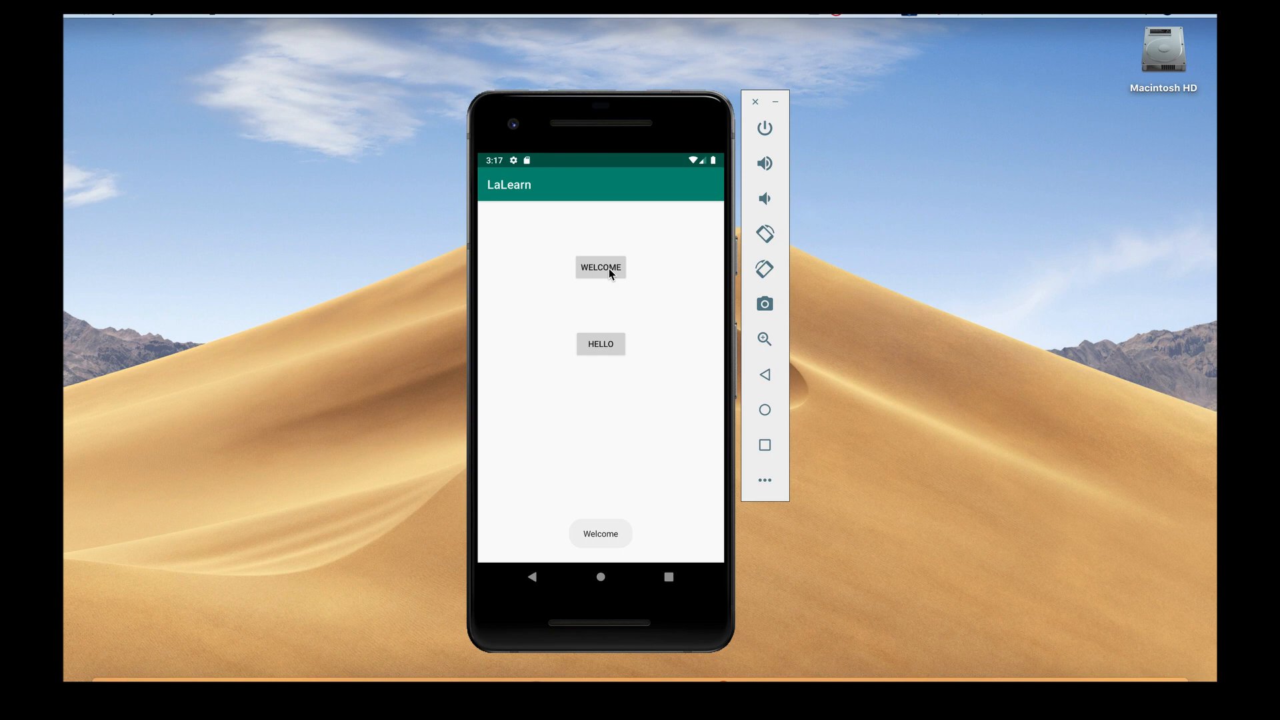
{"action": "left_click", "coordinate": [600, 344]}
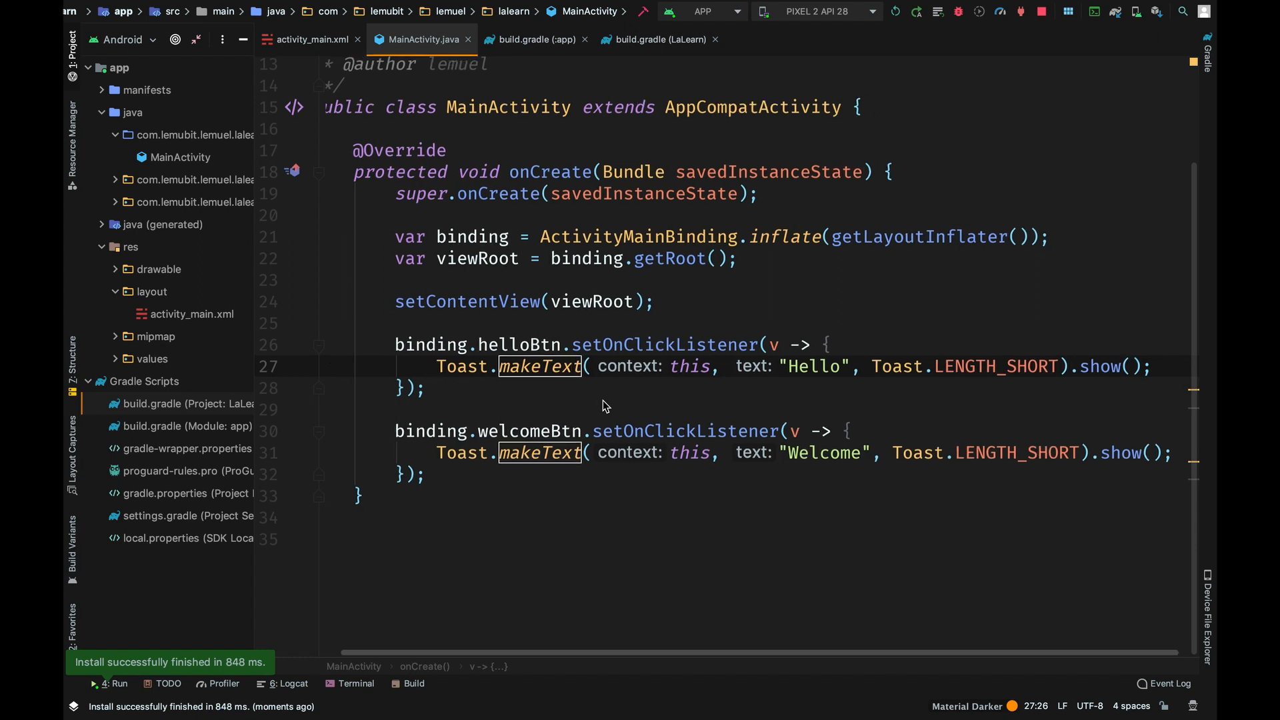
Add tools:viewBindingIgnore="true" to activity_main.xml in Code view
{"action": "scroll", "scroll_direction": "up", "scroll_amount": 3}
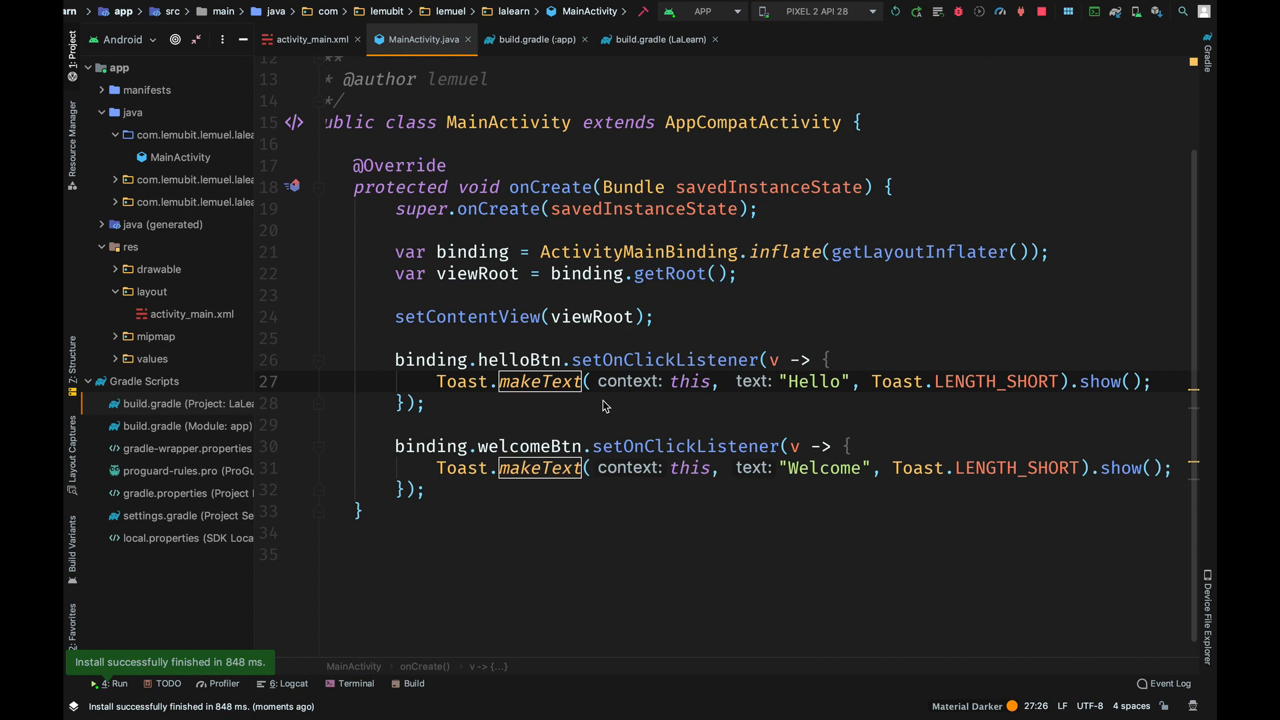
{"action": "left_click", "coordinate": [311, 39]}
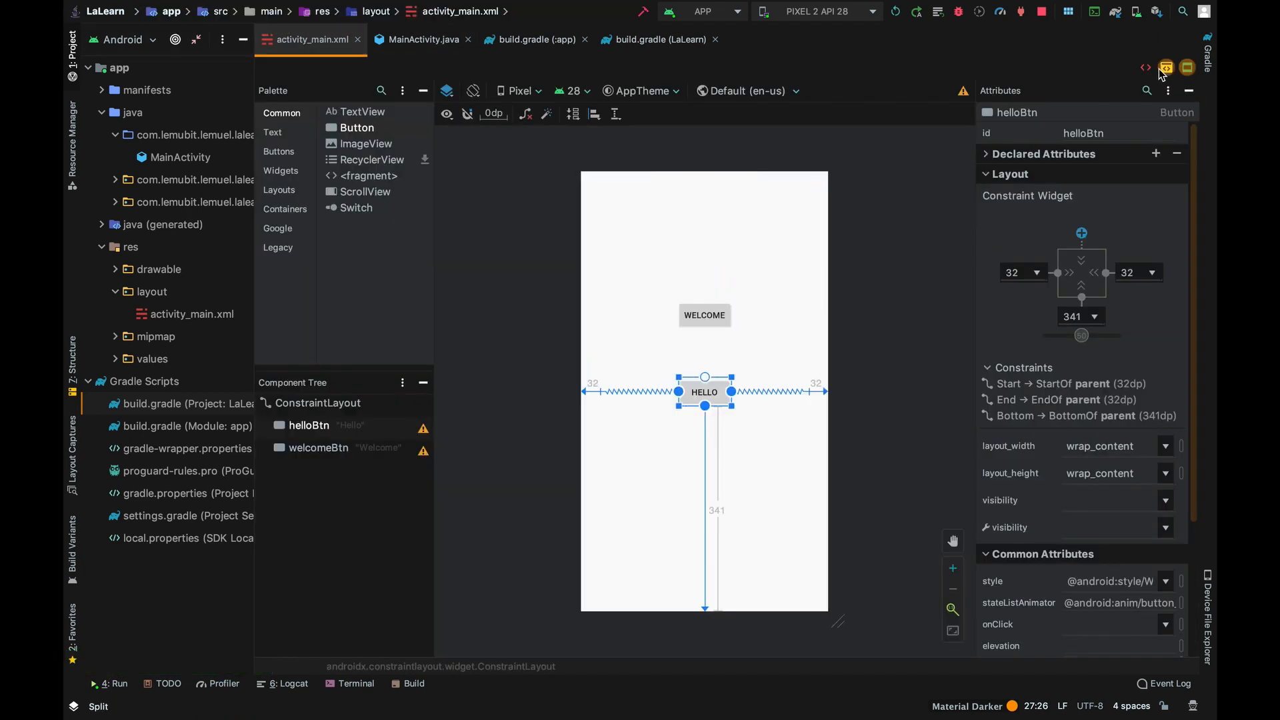
{"action": "left_click", "coordinate": [1147, 66]}
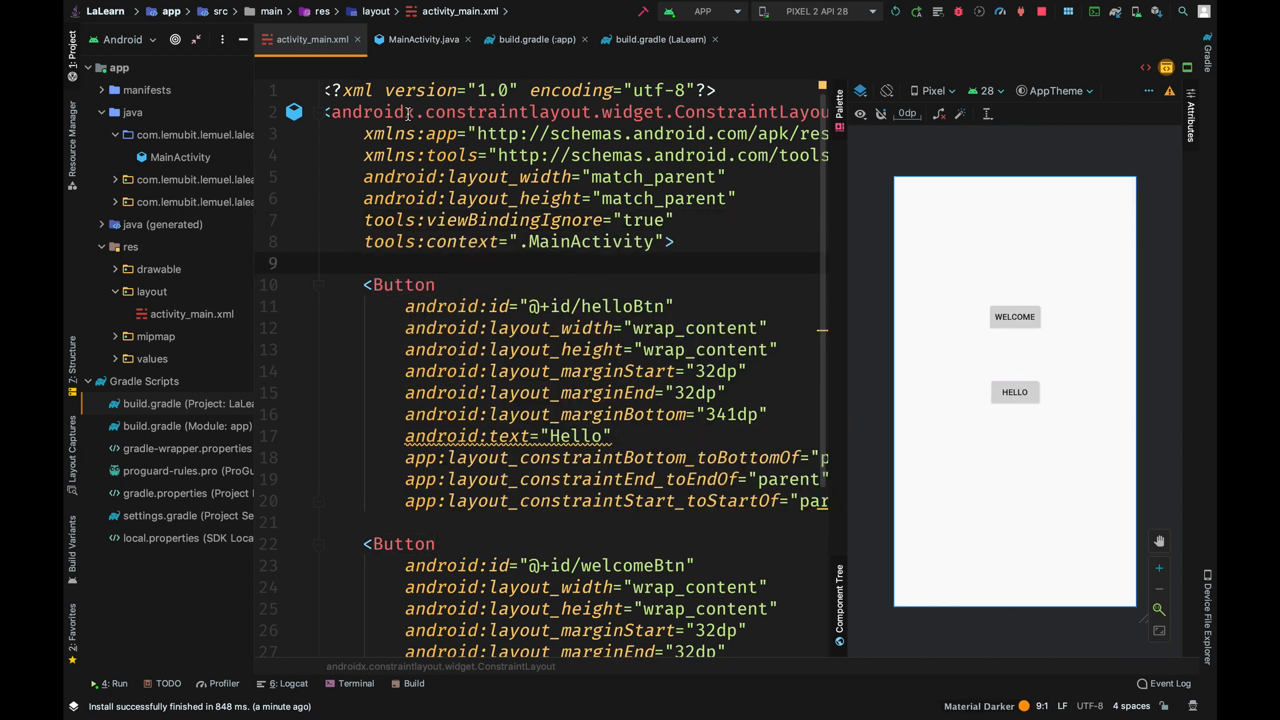
See the build errors in MainActivity, then delete the viewBindingIgnore attribute from the layout
{"action": "left_click", "coordinate": [422, 38]}
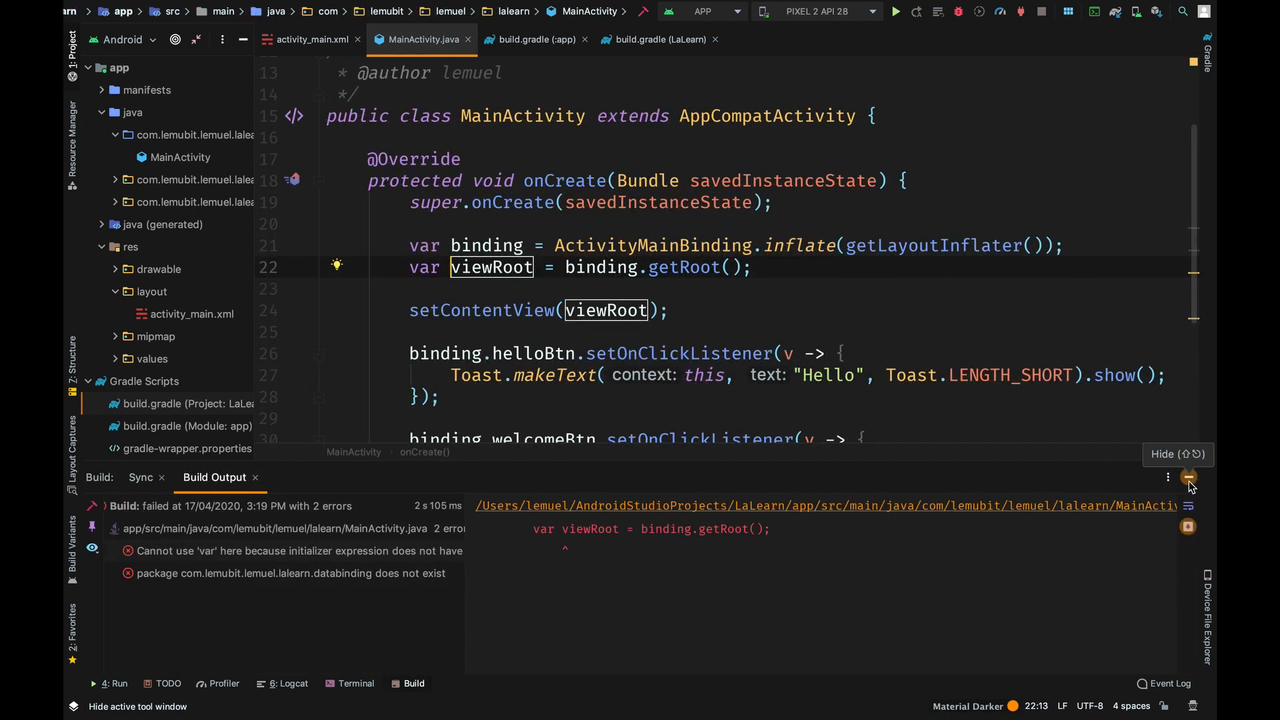
{"action": "left_click", "coordinate": [310, 38]}
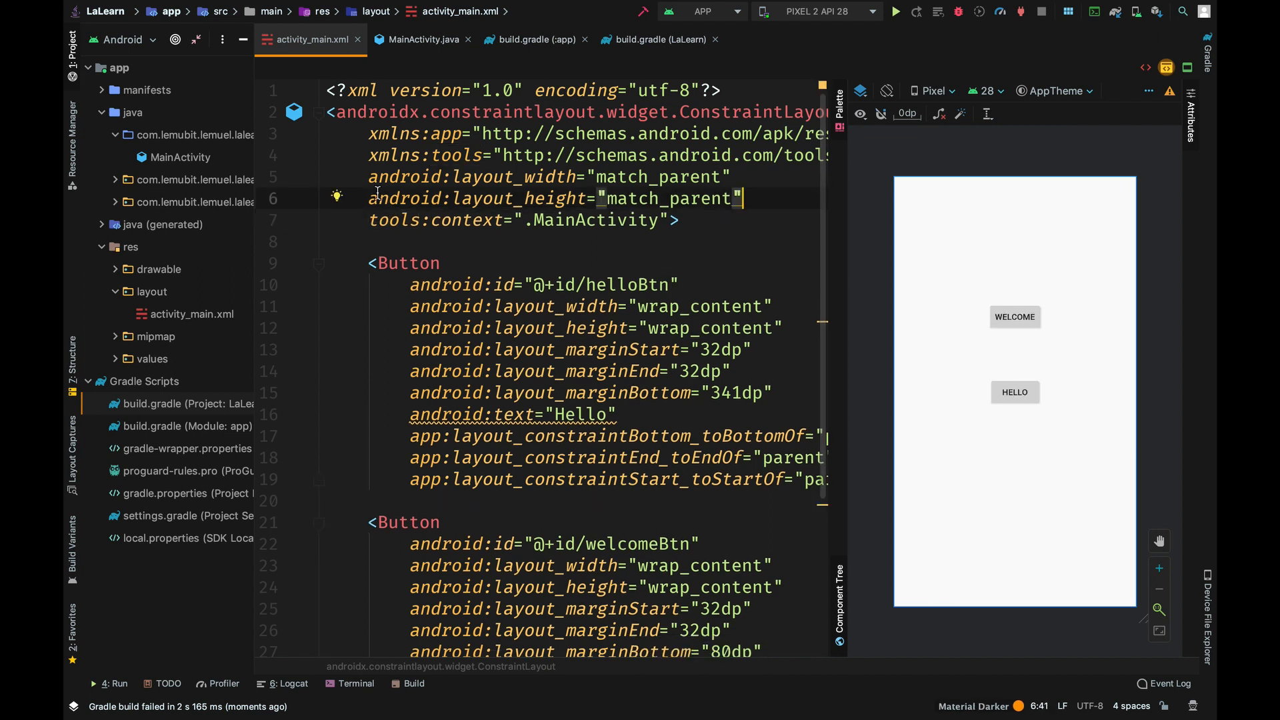
{"action": "left_click", "coordinate": [420, 39]}
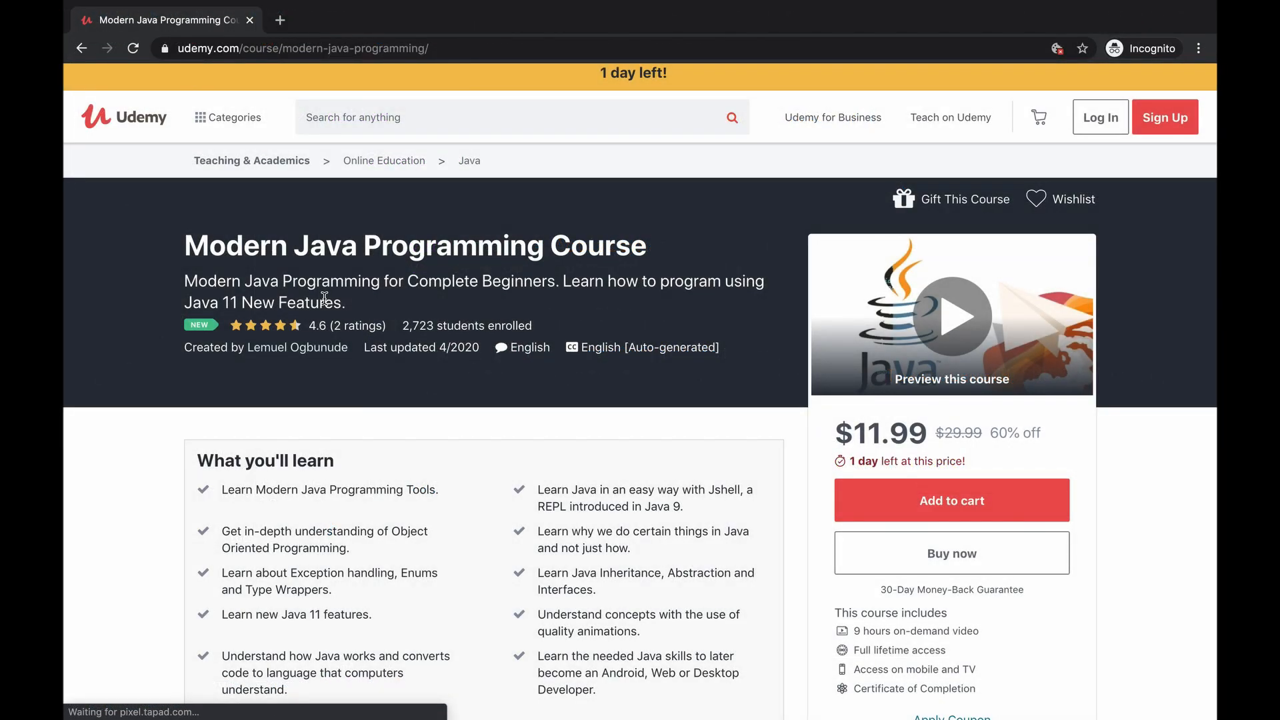
Browse the Car class and Automobile interface, then return to the exceptions lesson Main.java
{"action": "scroll", "scroll_direction": "down", "scroll_amount": 3}
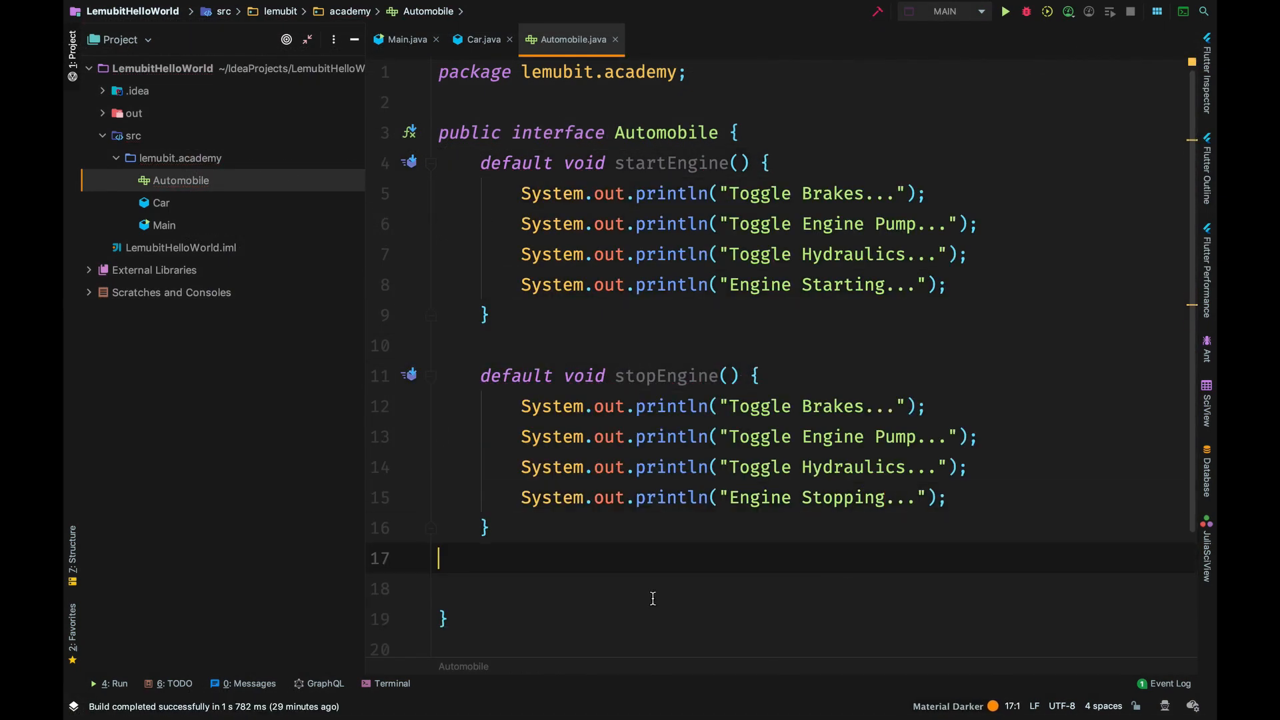
{"action": "left_click", "coordinate": [480, 38]}
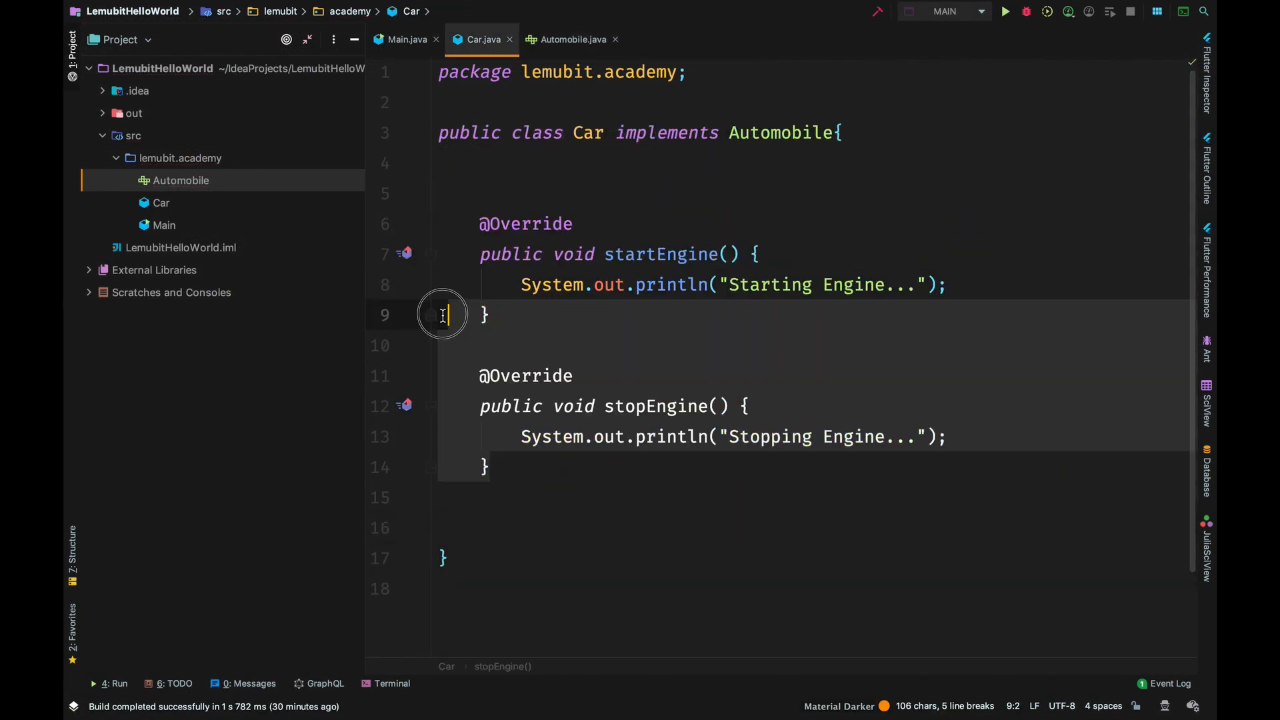
{"action": "left_click", "coordinate": [568, 39]}
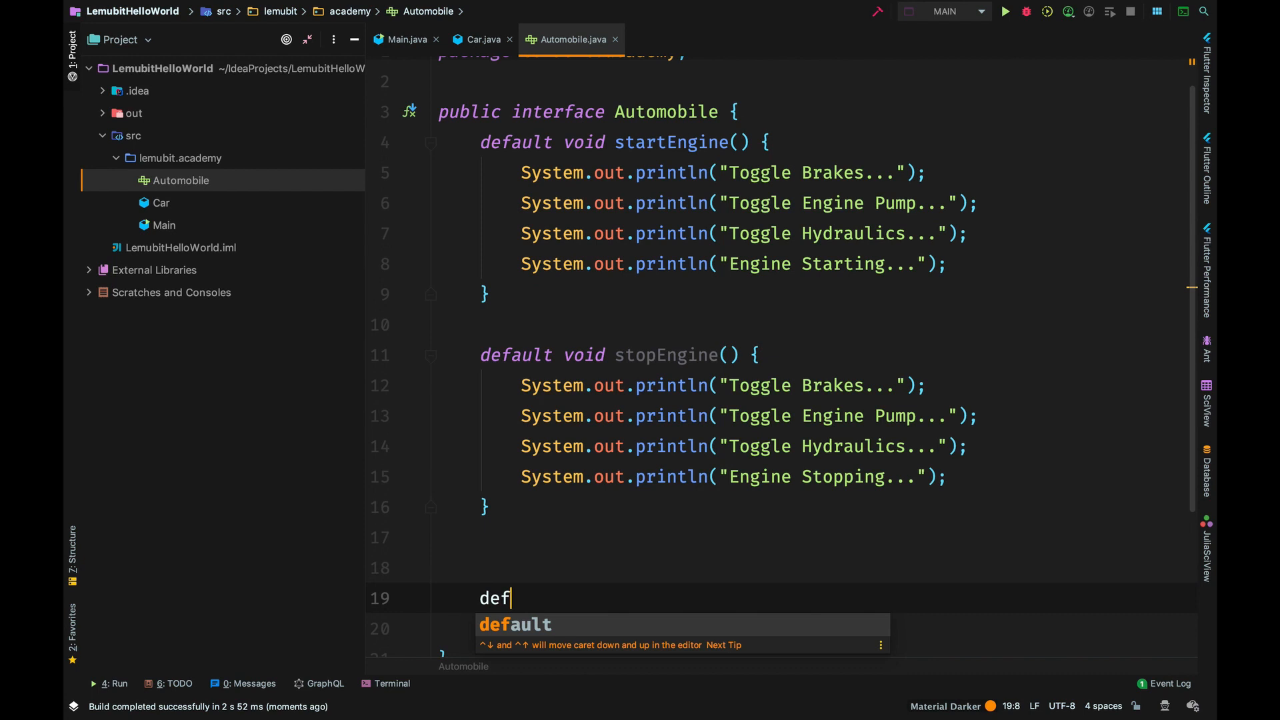
{"action": "left_click", "coordinate": [400, 38]}
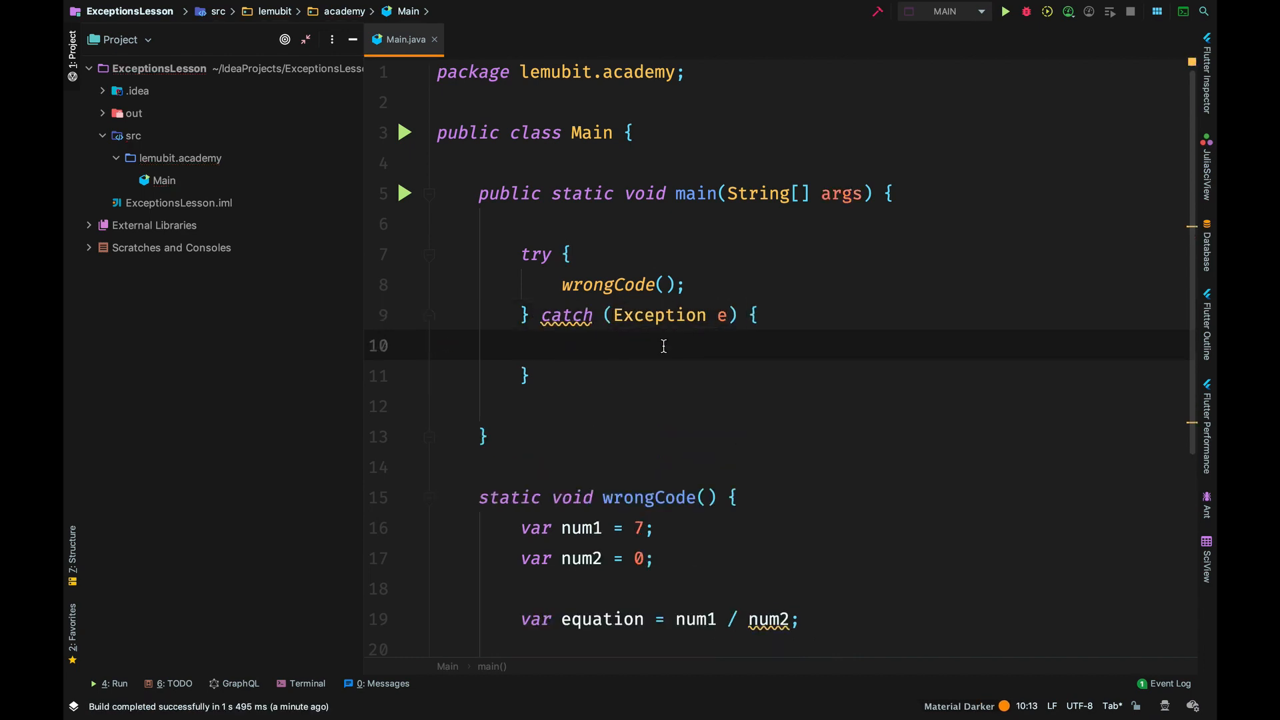
Print "Error occurred :(" and e.getMessage() in the catch block and run to see "/ by zero"
{"action": "type", "text": "System.out.println(e.getMessage());"}
{"action": "type", "text": "System.out.println(\"Done with tasks...\");"}
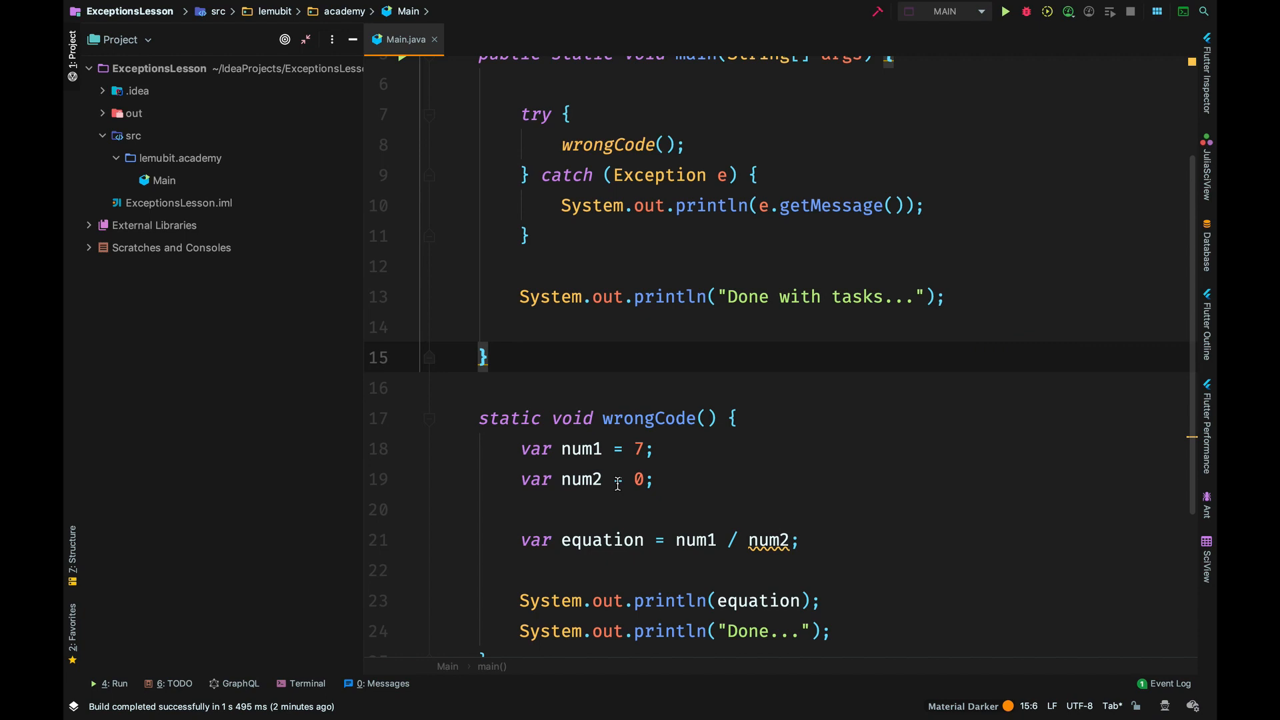
{"action": "left_click", "coordinate": [1005, 10]}
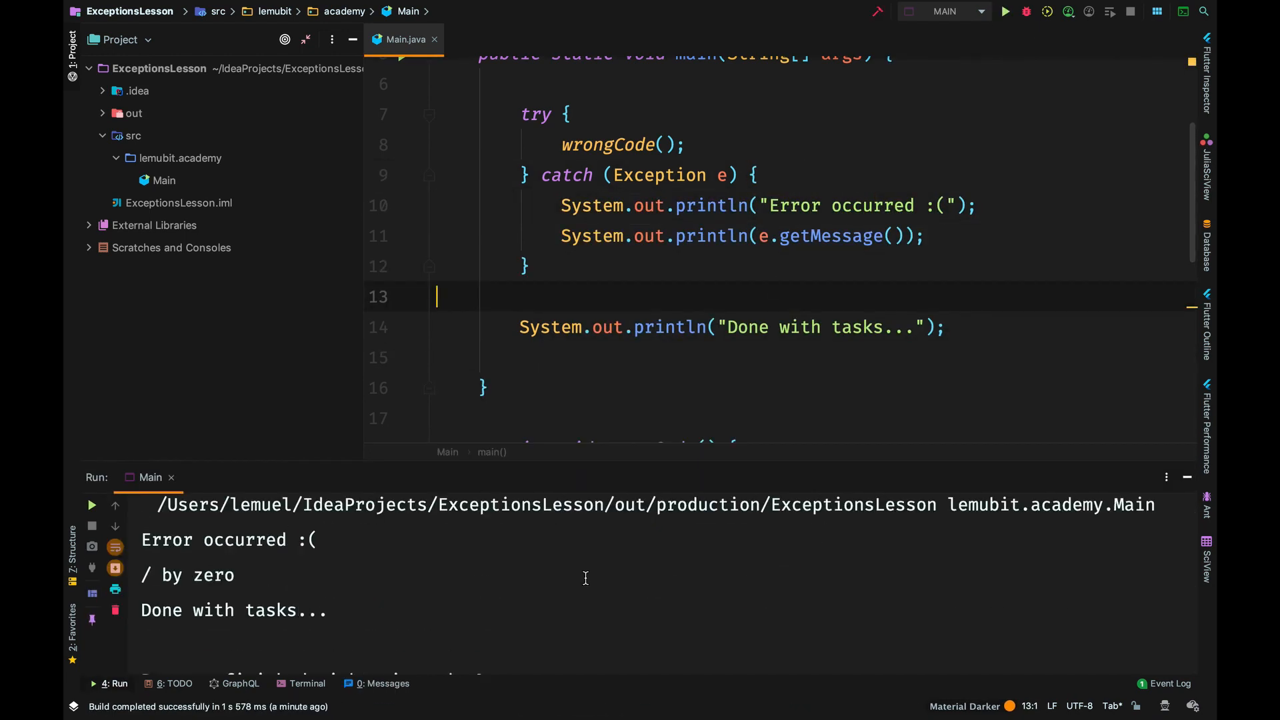
{"action": "scroll", "scroll_direction": "down", "scroll_amount": 3}
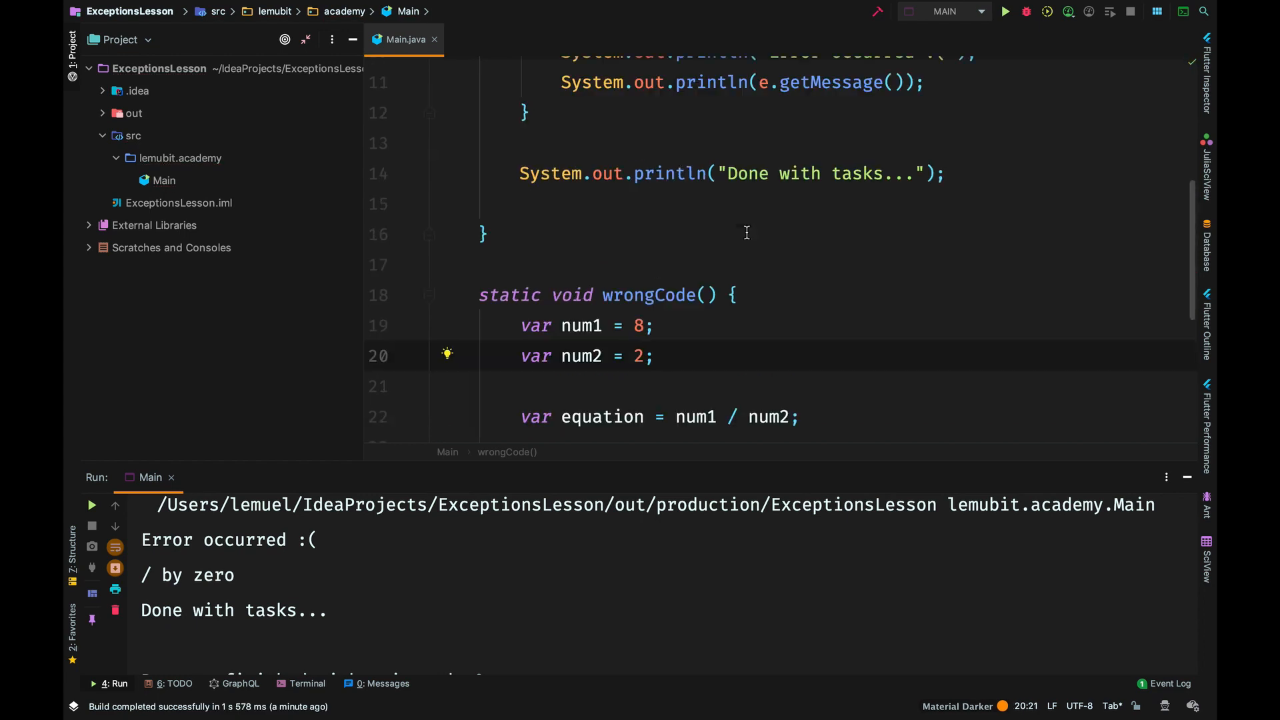